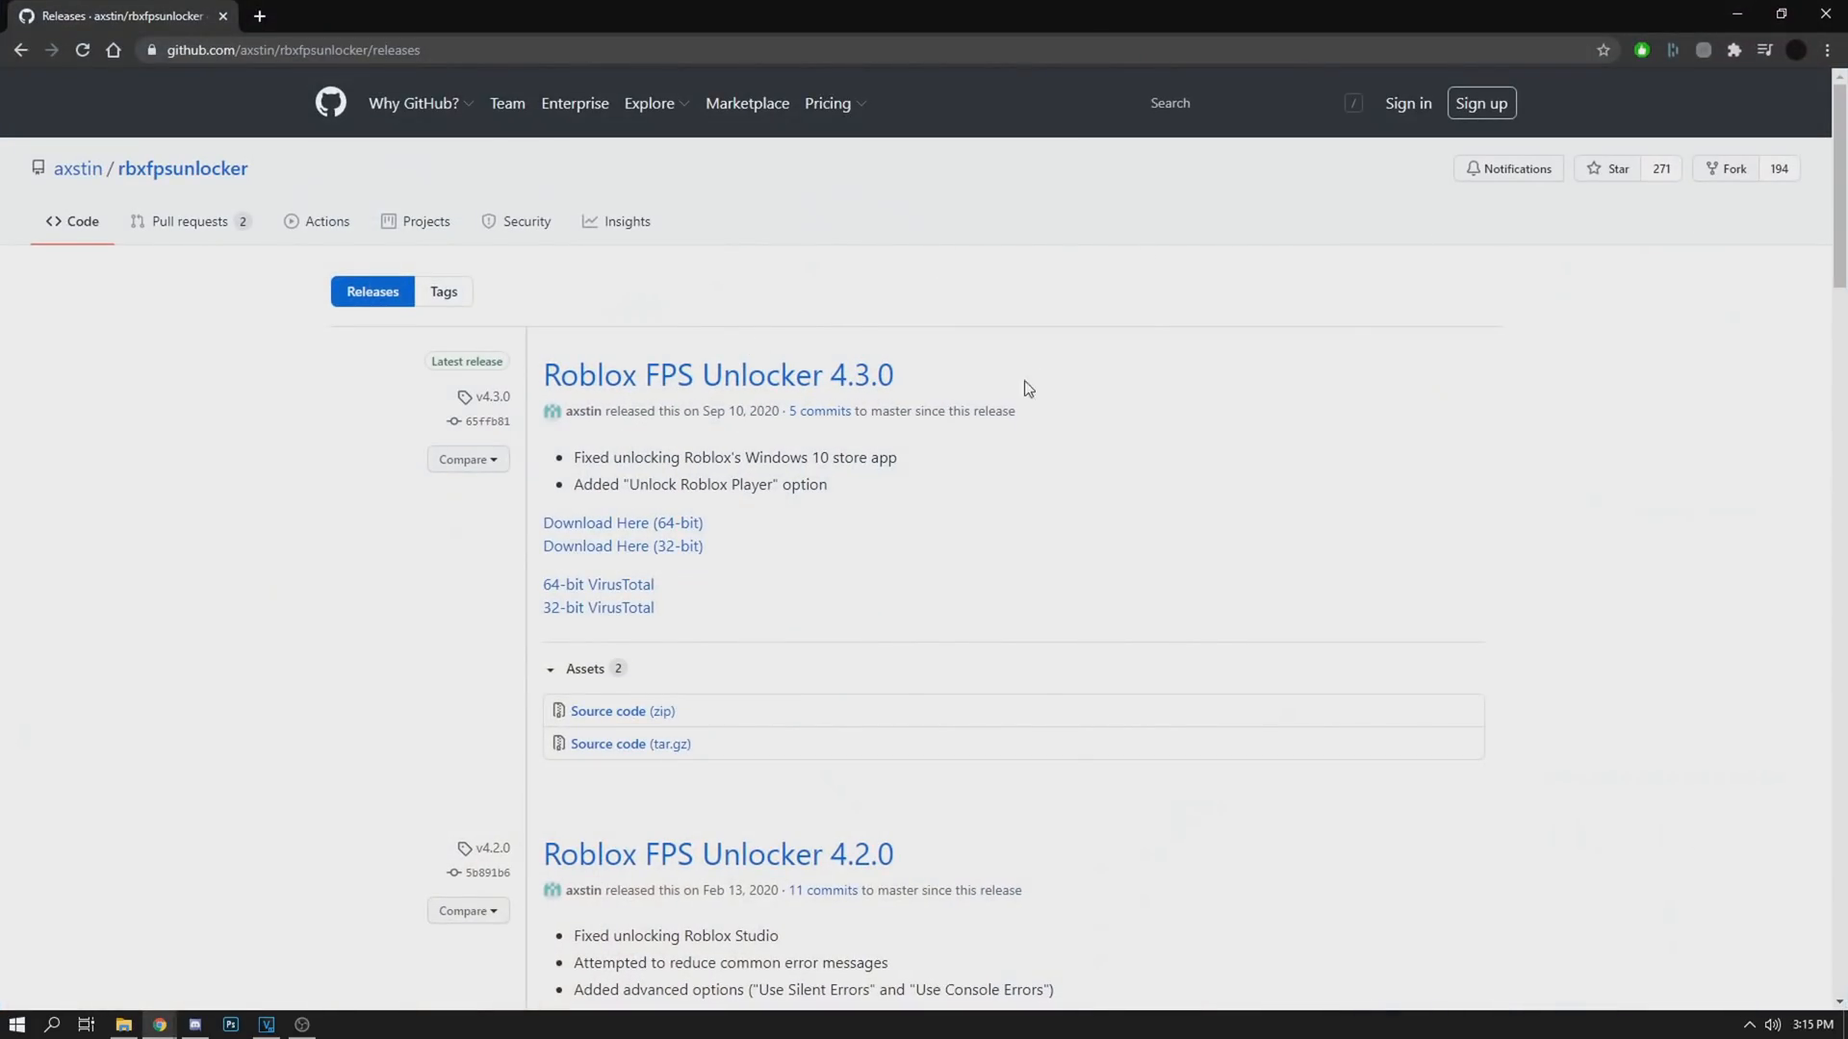
mouse_move(570, 408)
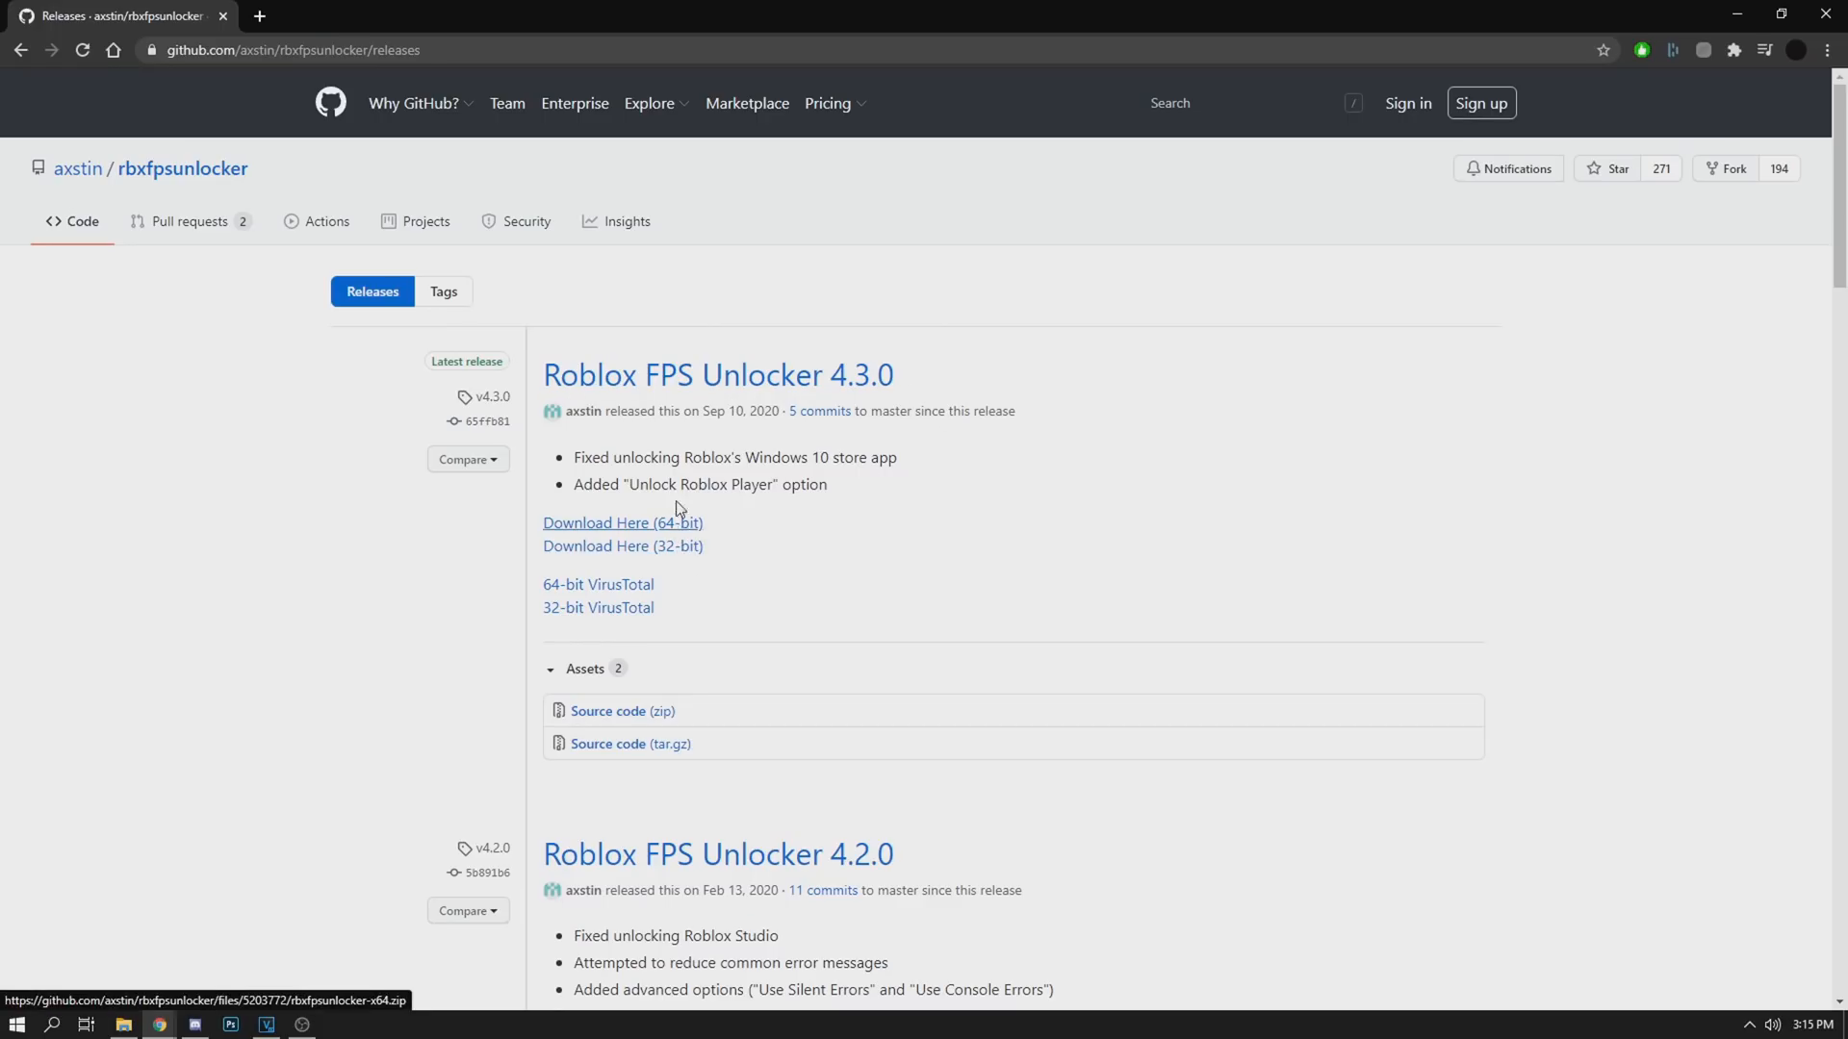
mouse_move(1007, 420)
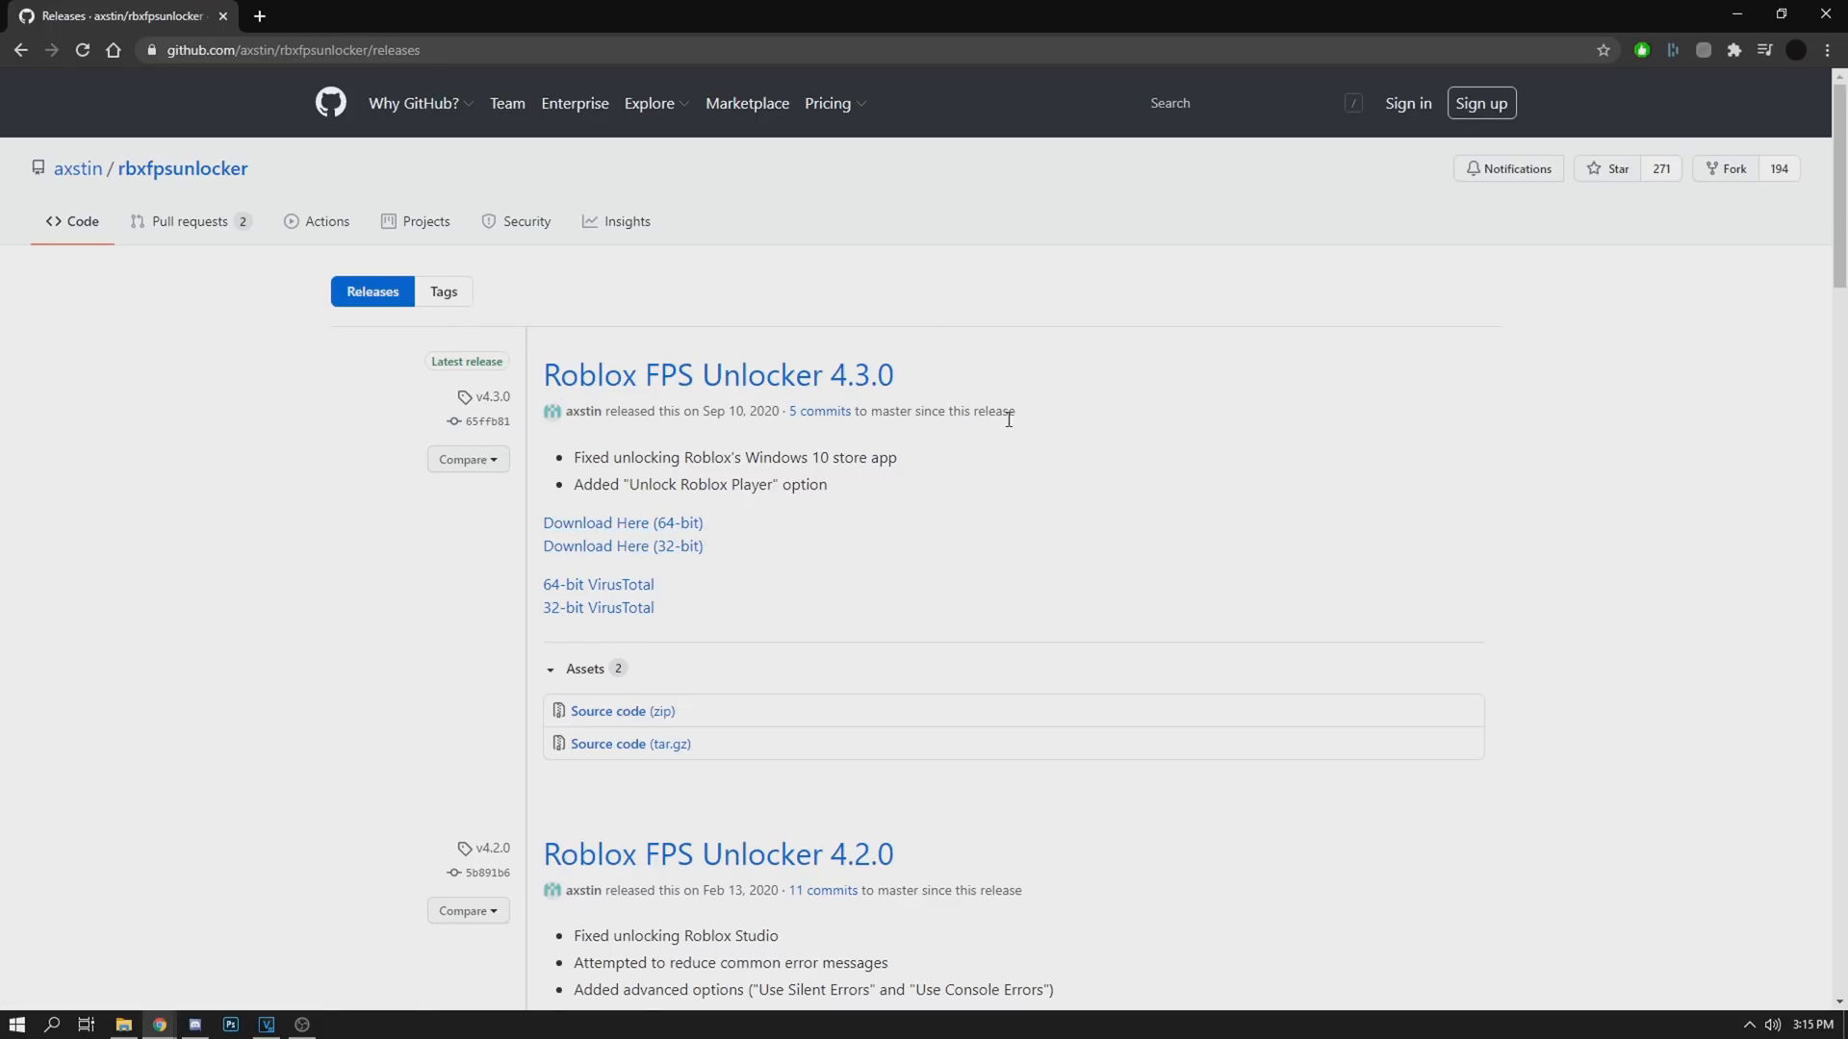
mouse_move(712, 506)
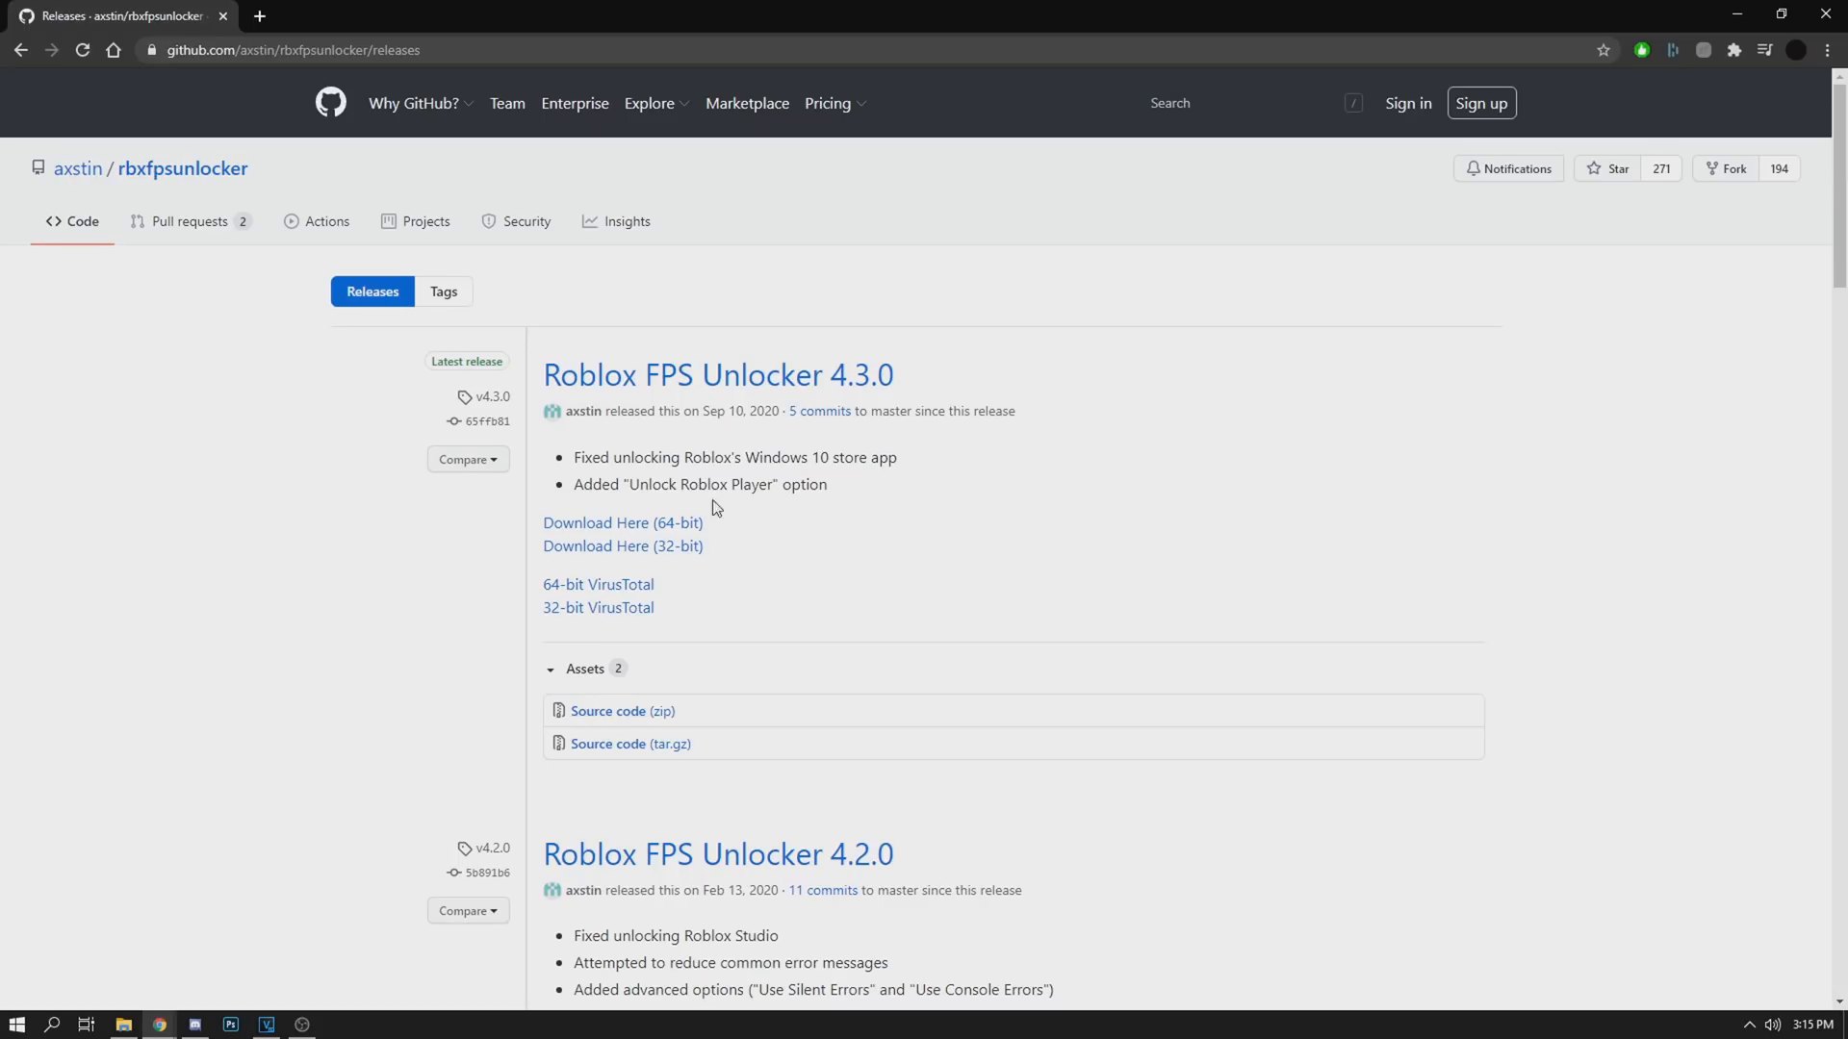
mouse_move(622, 524)
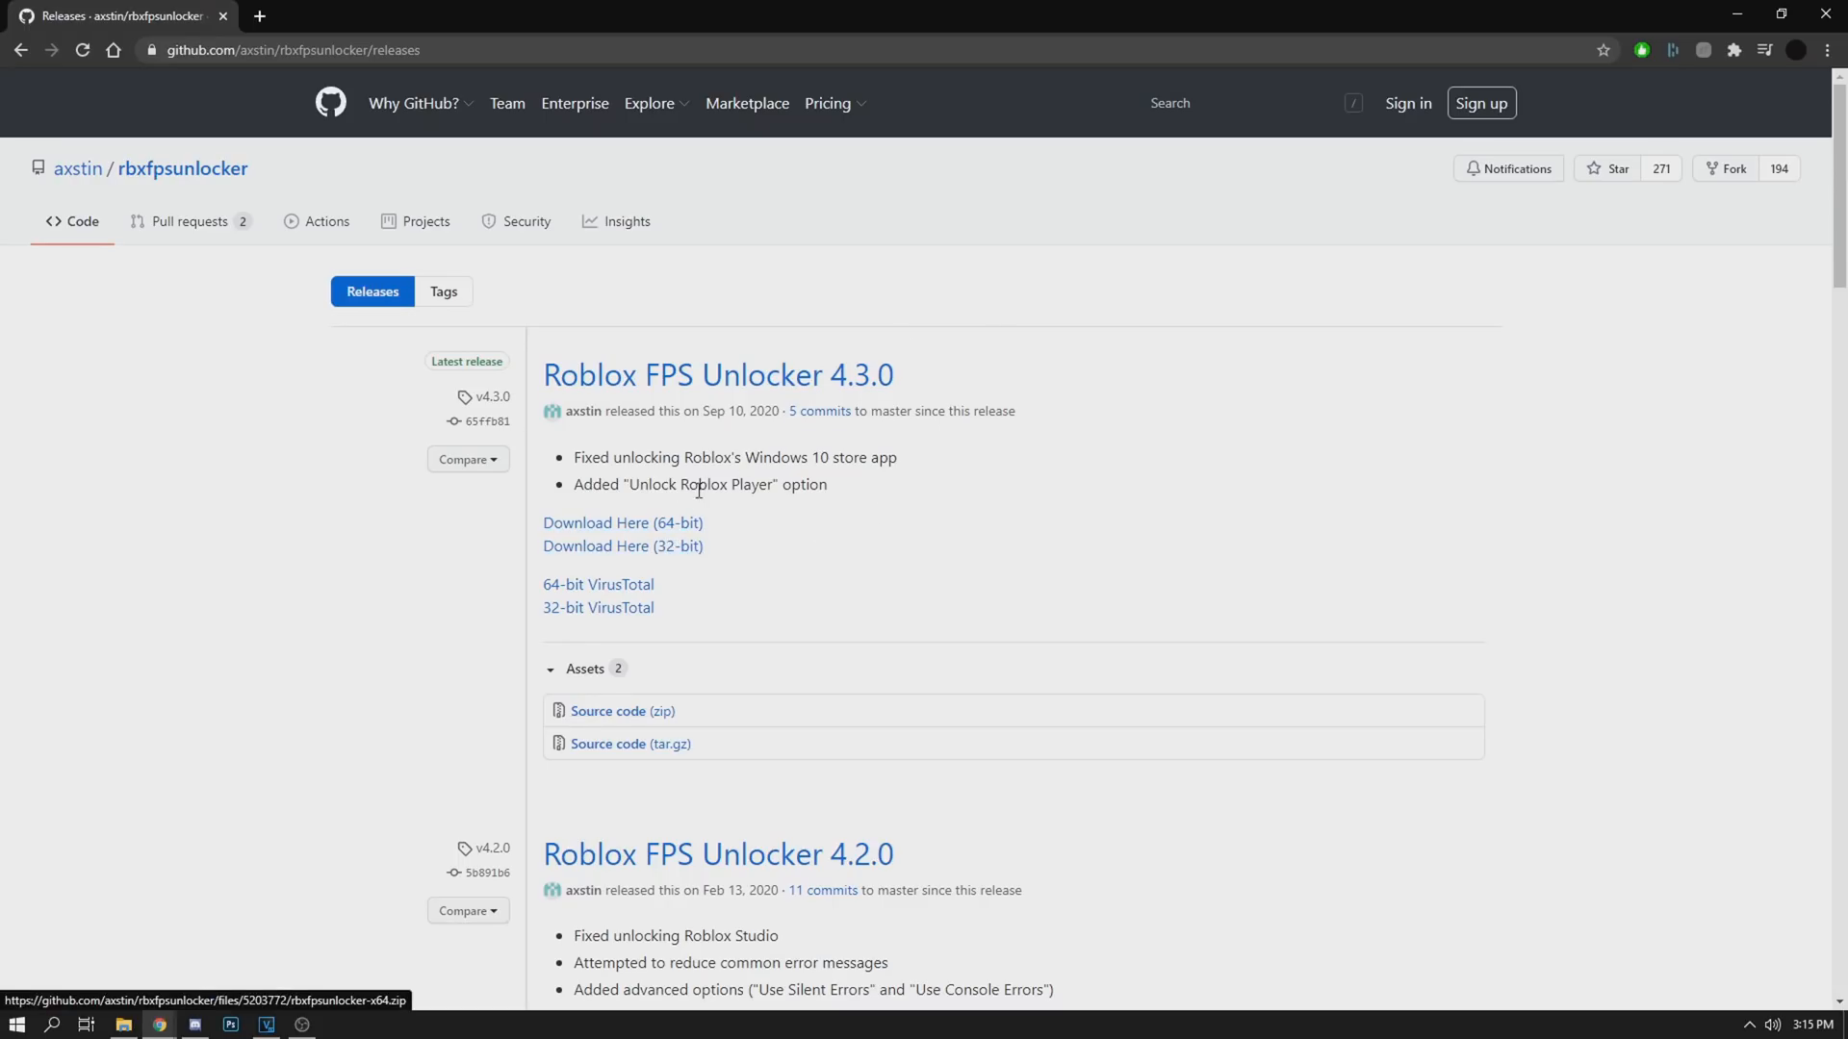
mouse_move(621, 523)
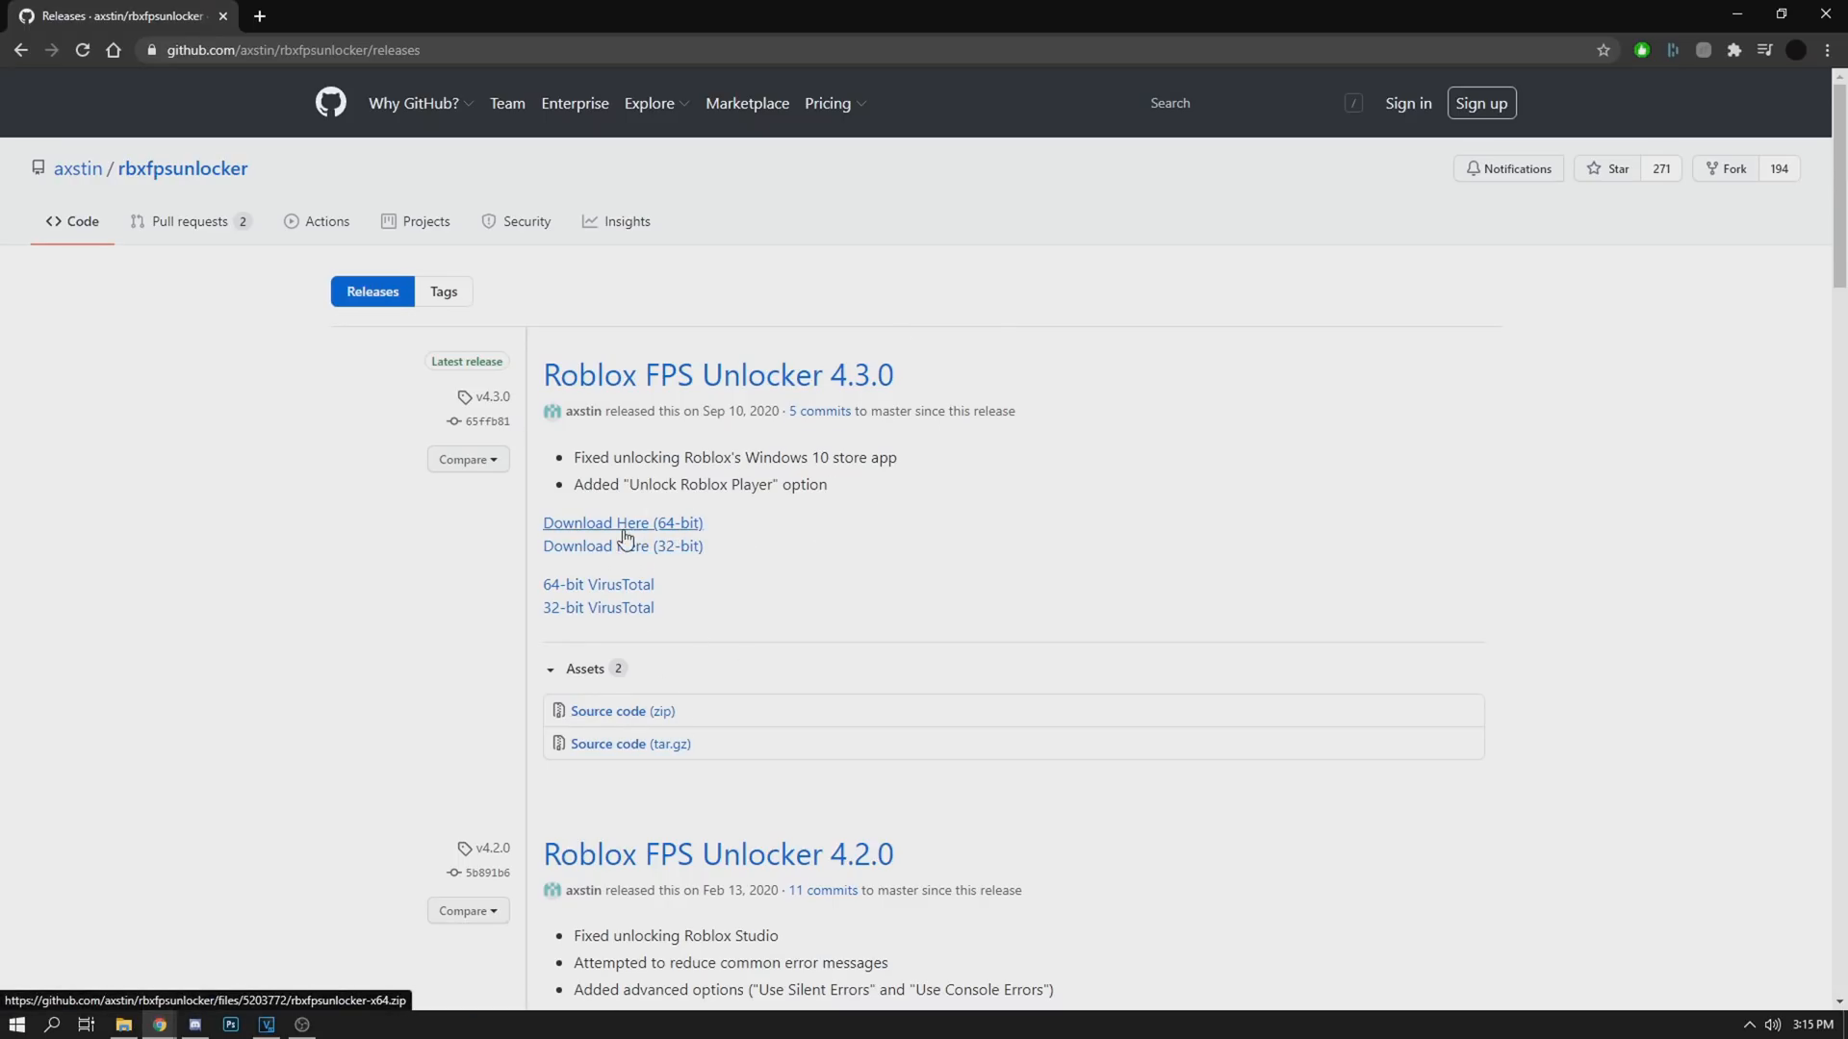
Download the 64-bit FPS Unlocker zip and place the unlocker on the desktop
left_click(621, 521)
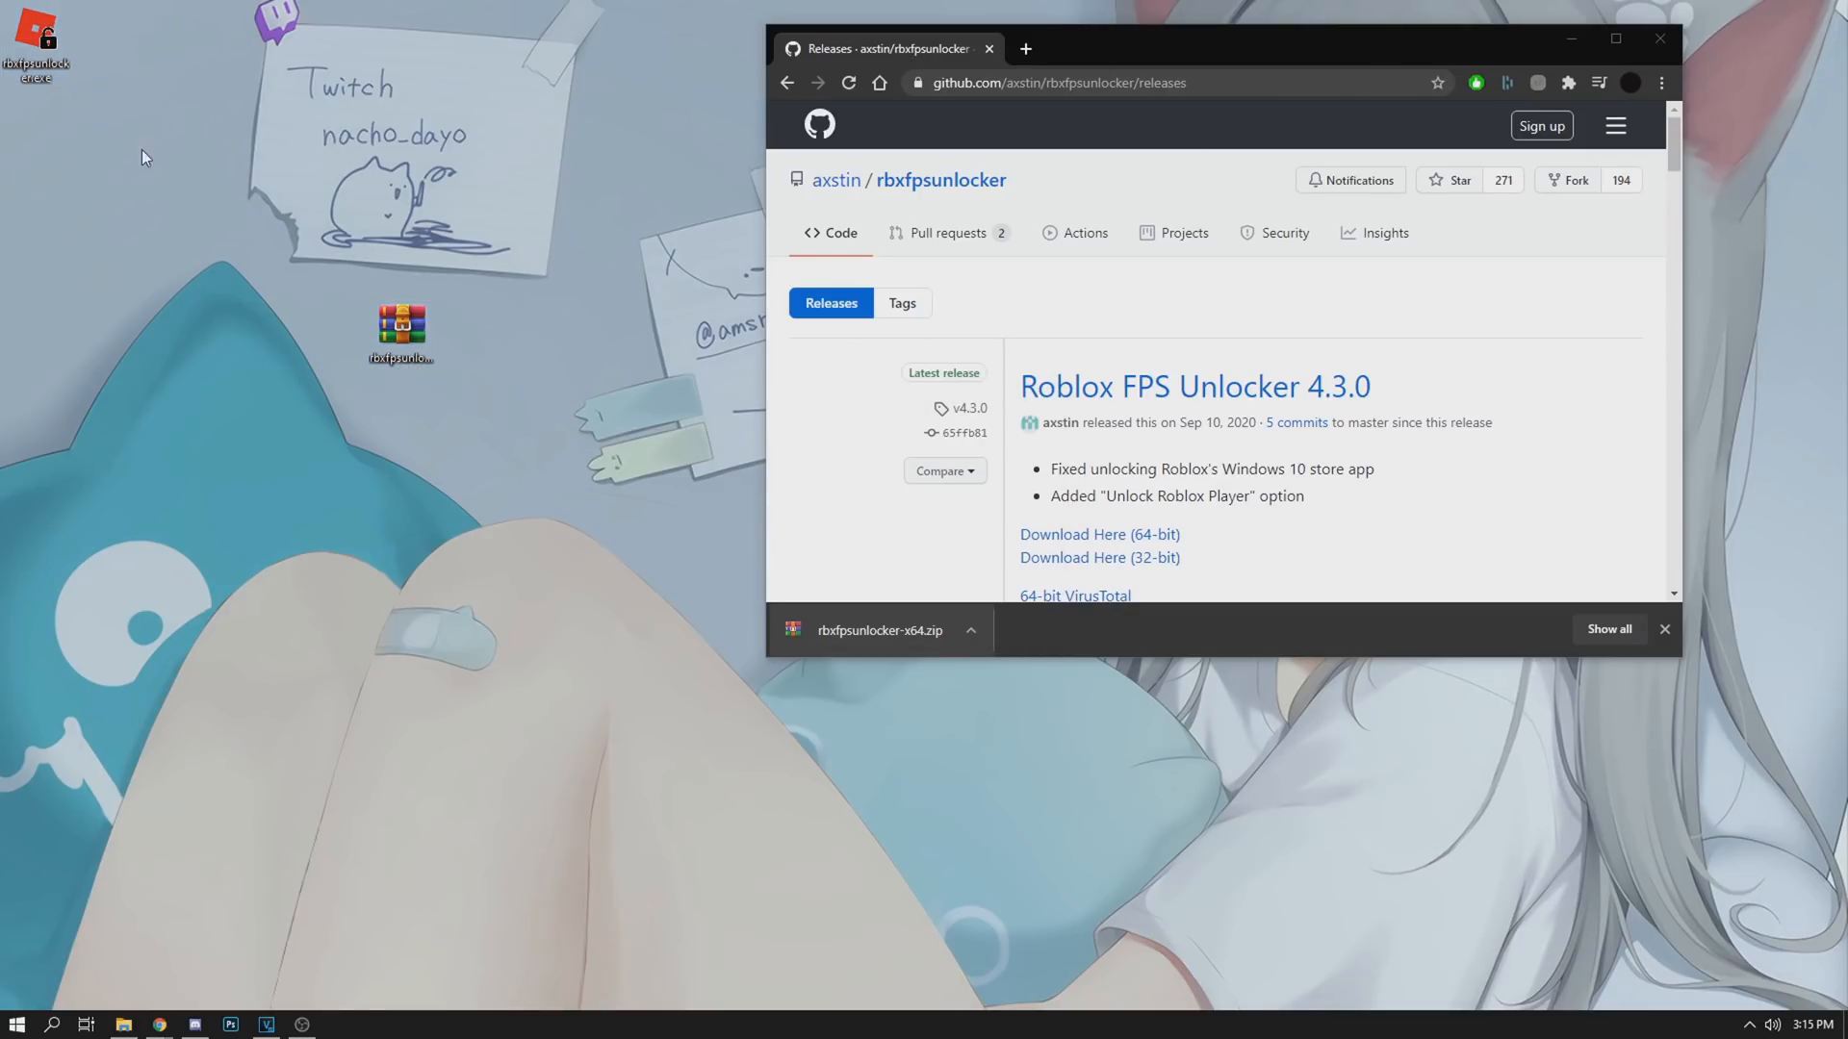
mouse_move(104, 74)
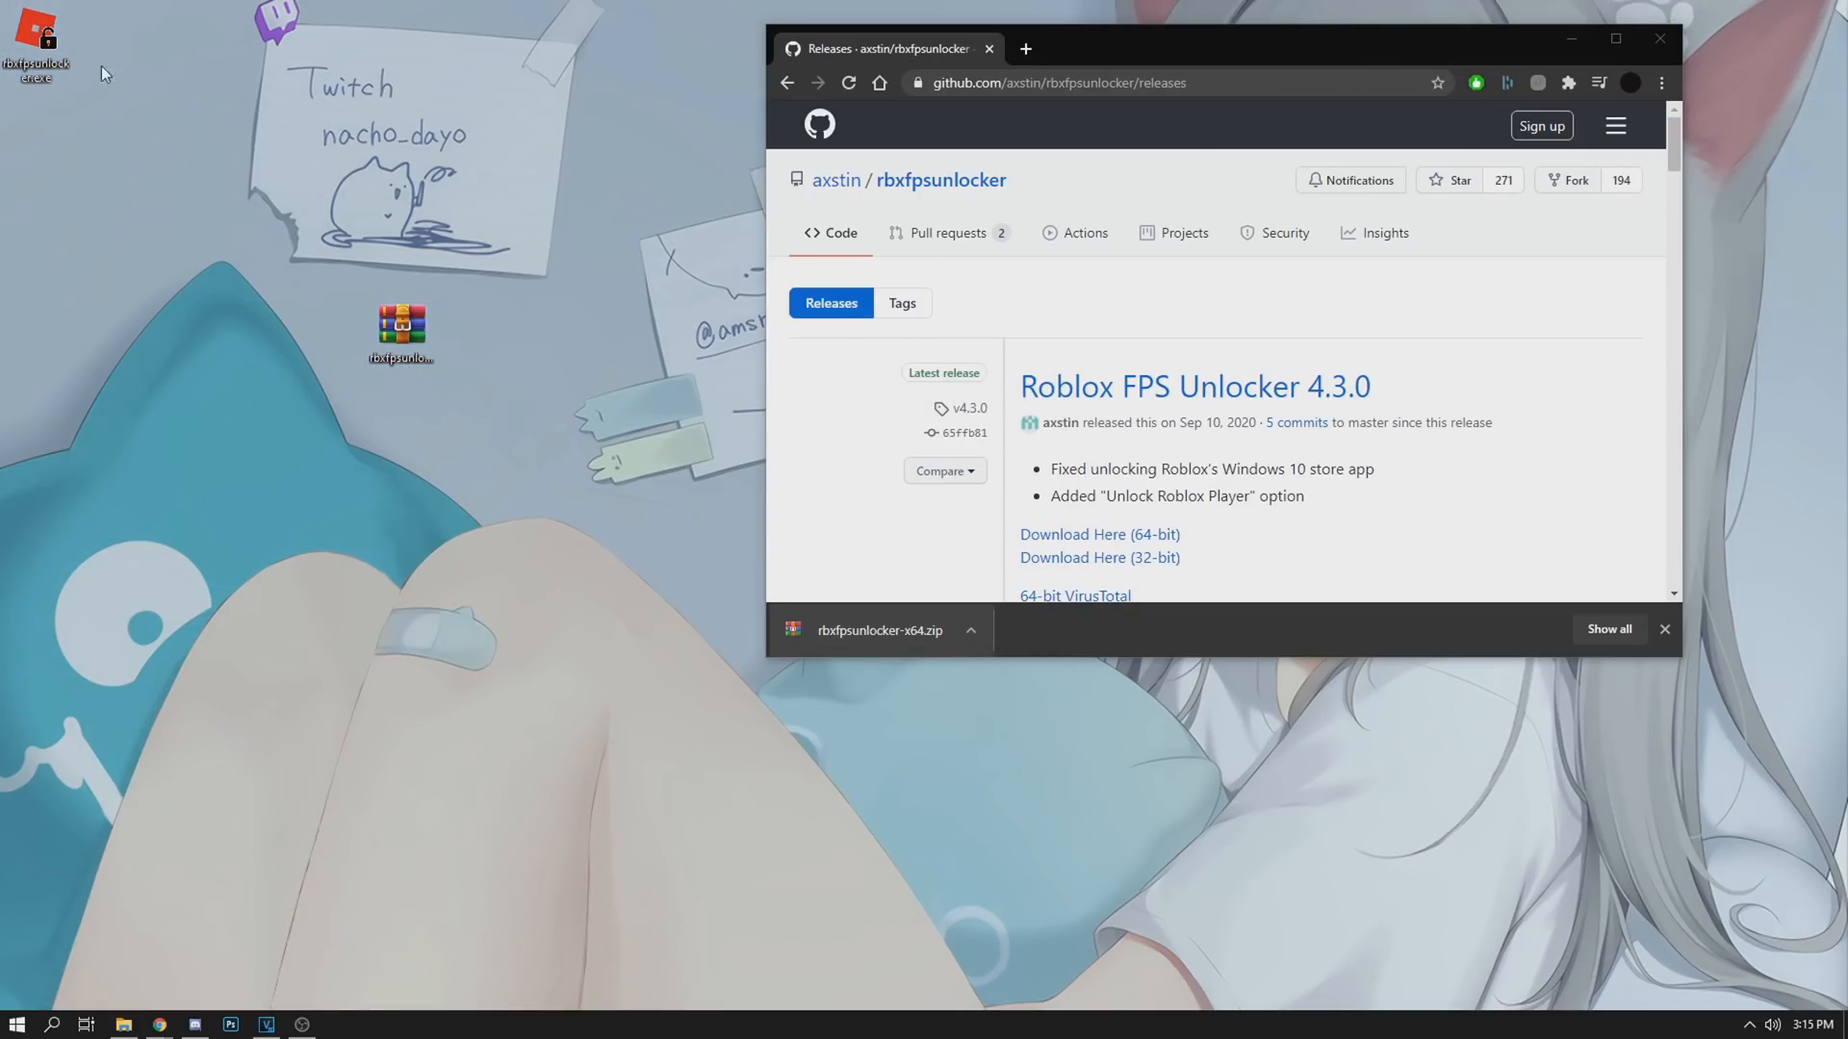
right_click(34, 35)
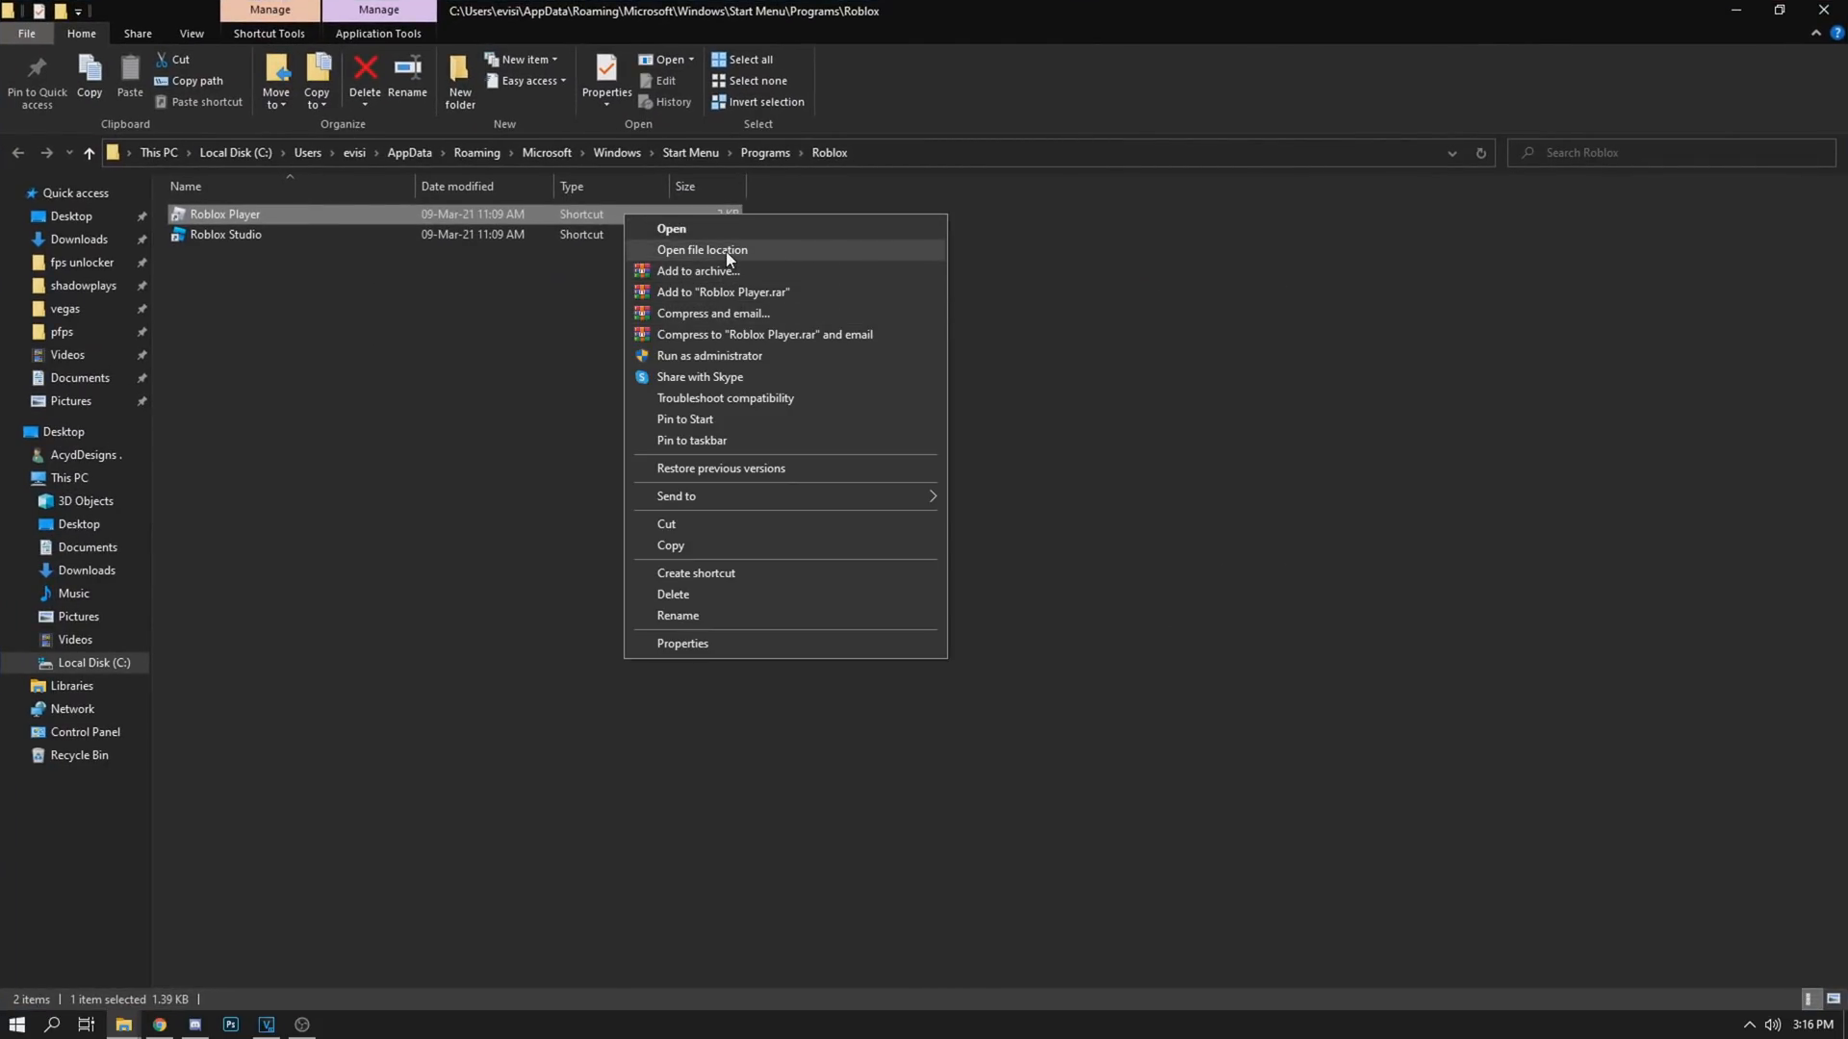
Locate the Roblox Player install and enter its version folder containing ClientSettings
left_click(700, 250)
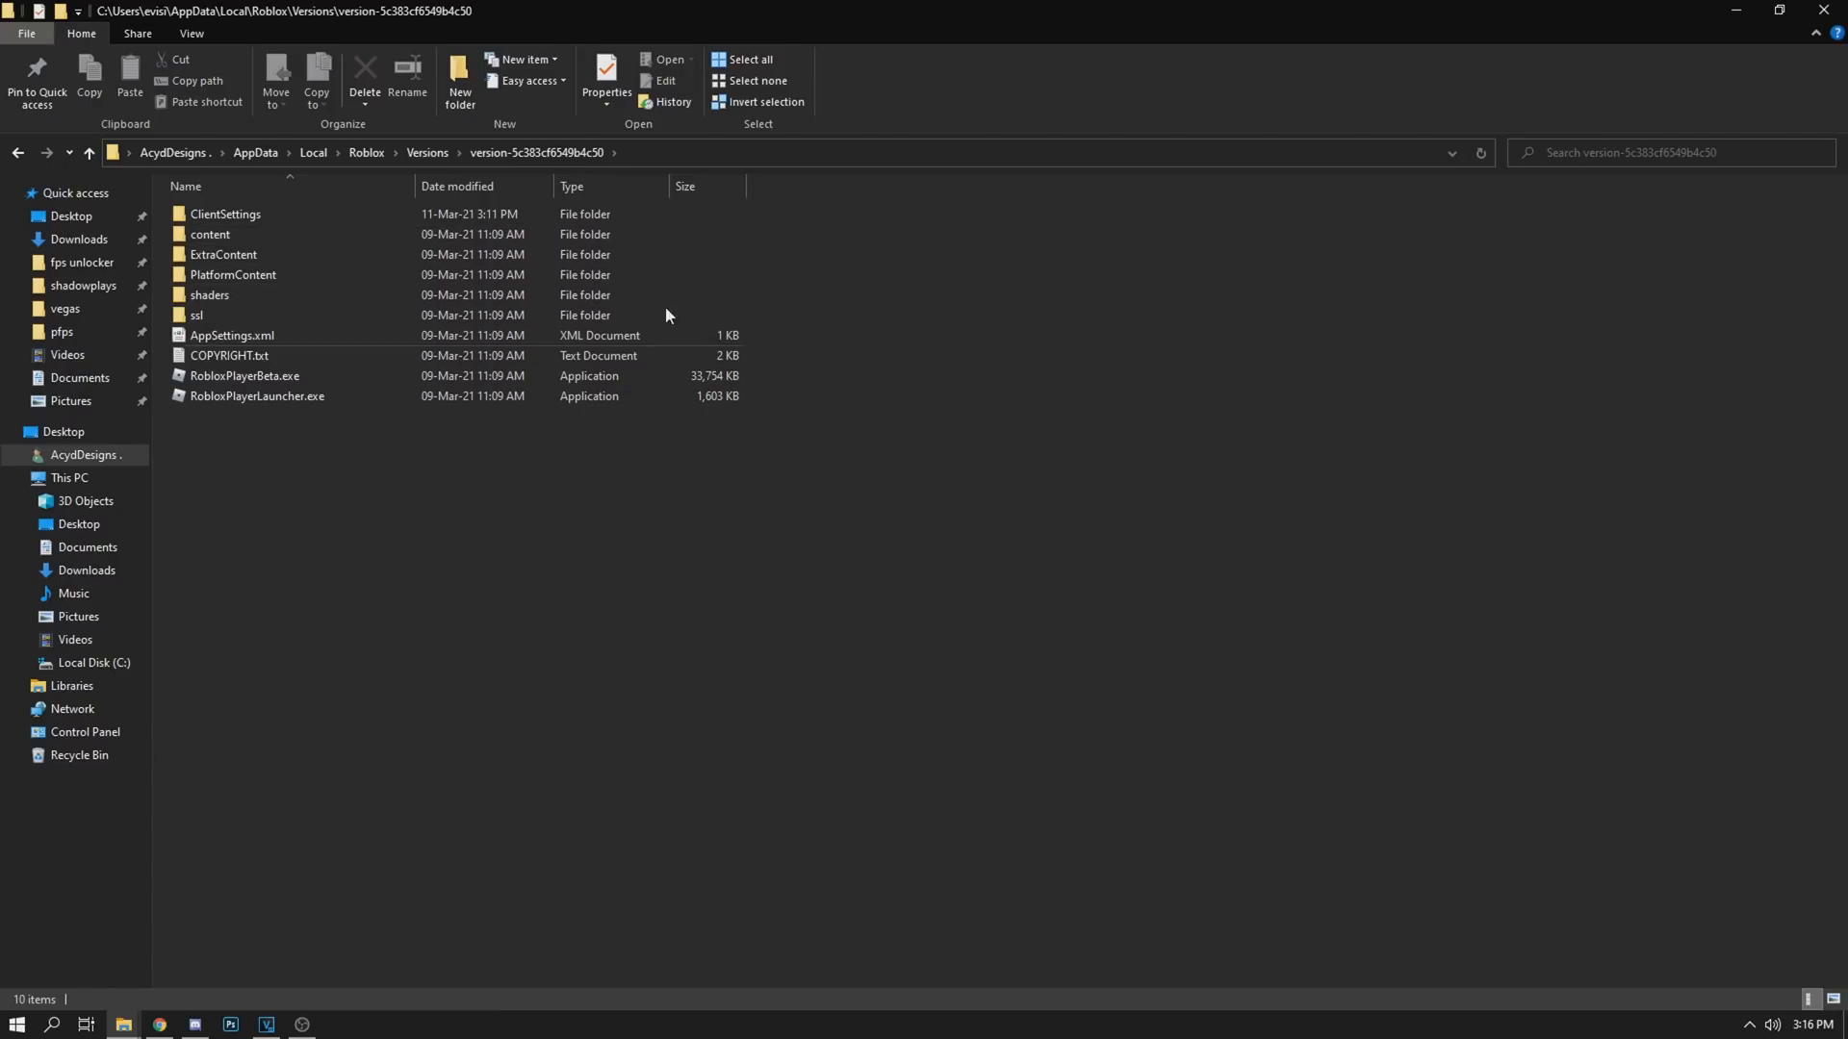
right_click(229, 600)
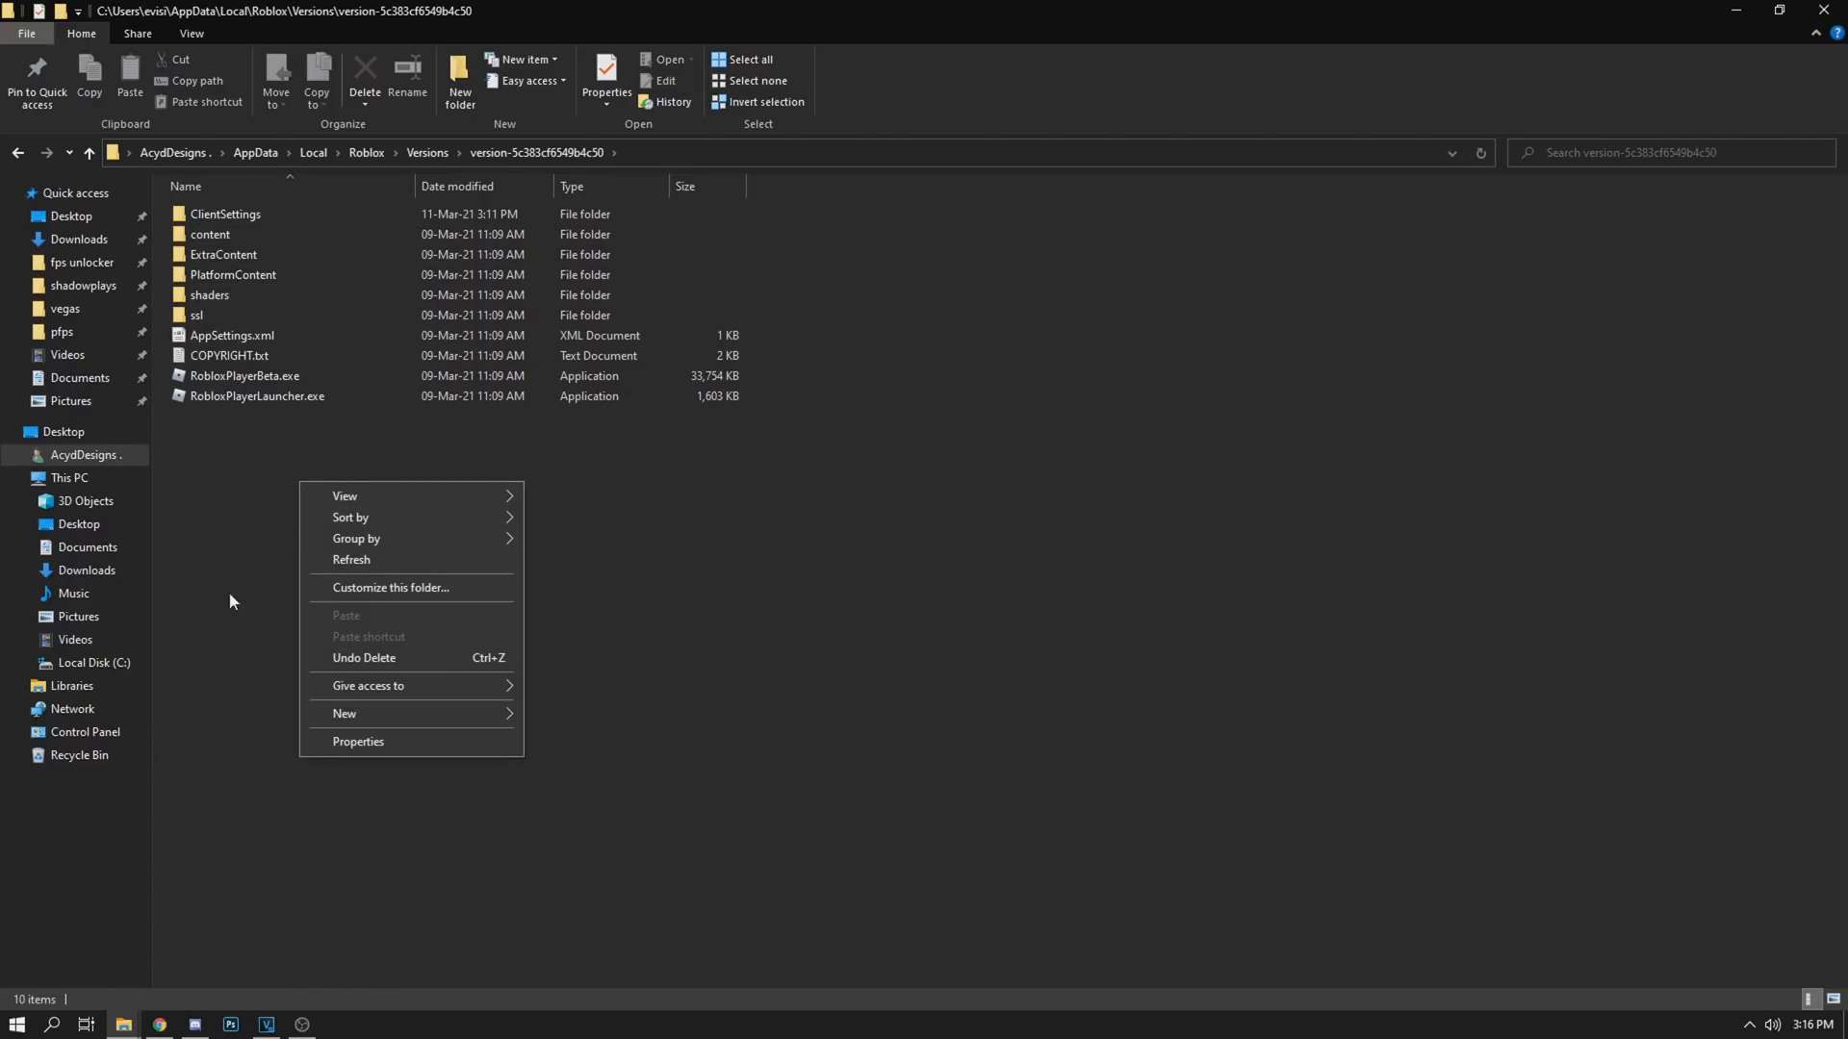
left_click(225, 214)
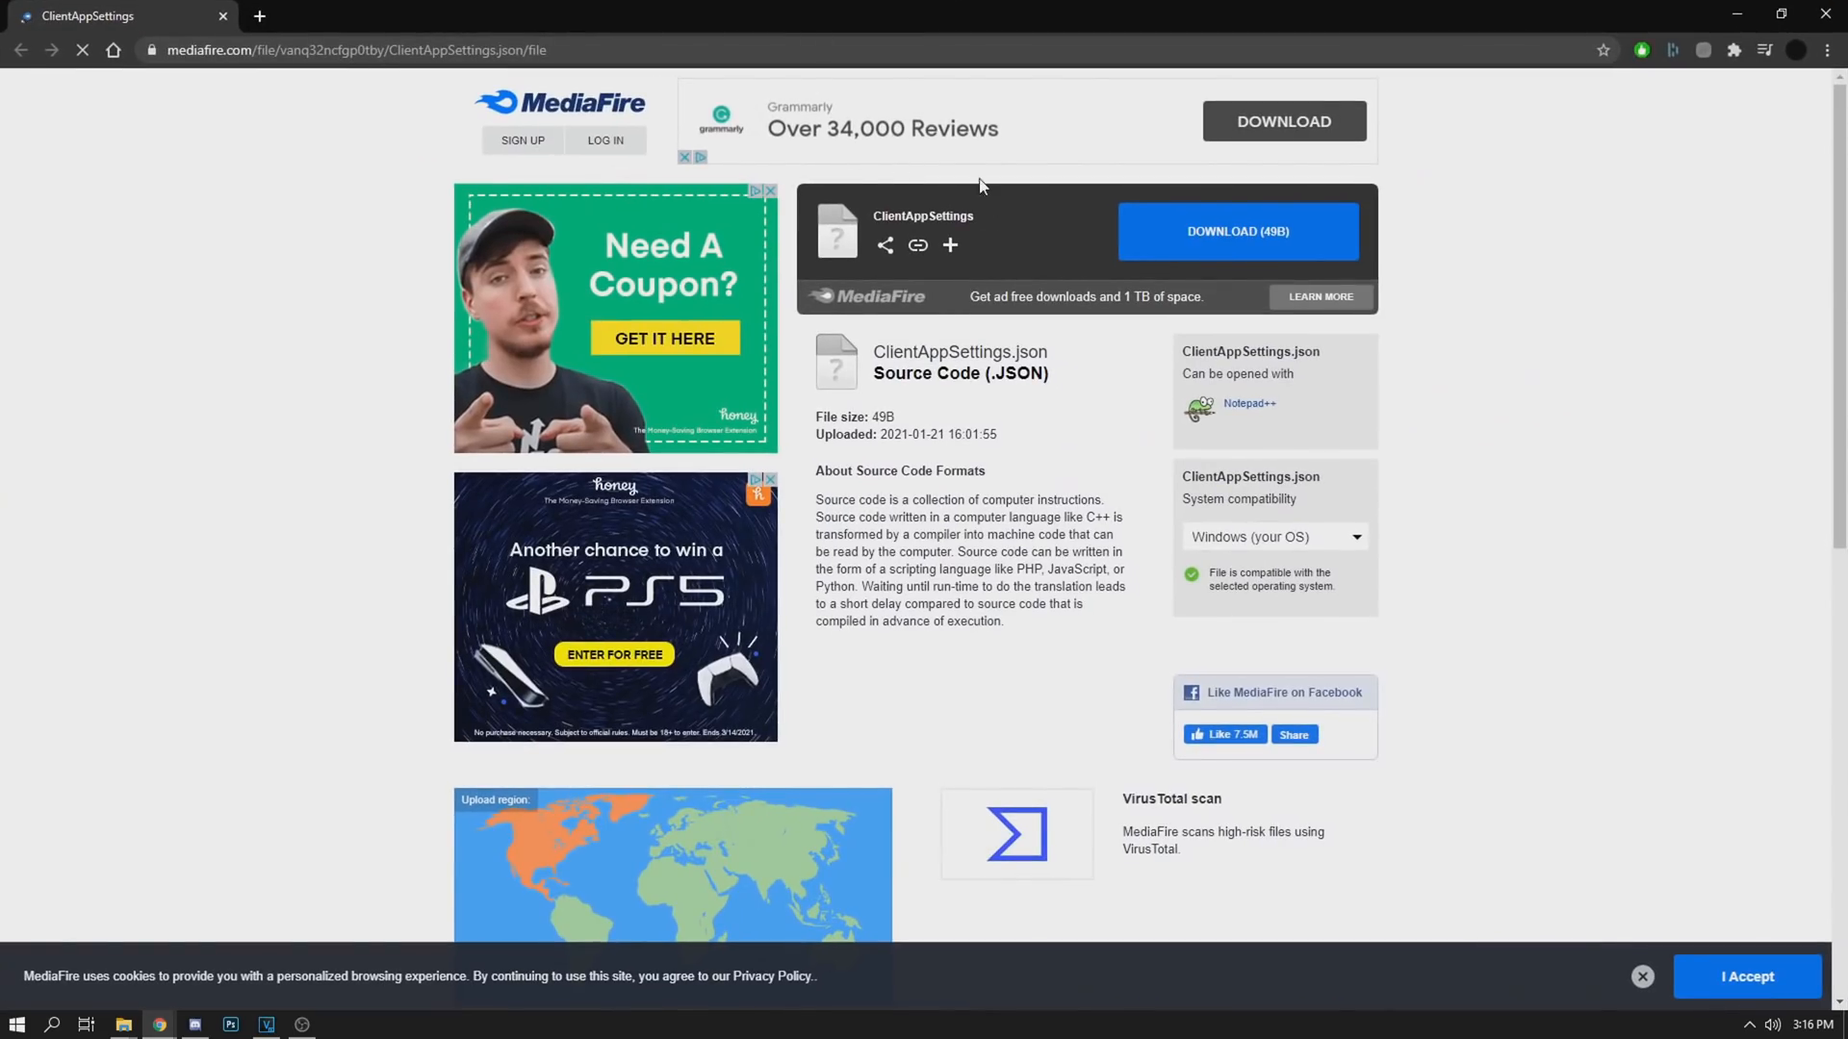
Download ClientAppSettings.json from the MediaFire page
double_click(922, 217)
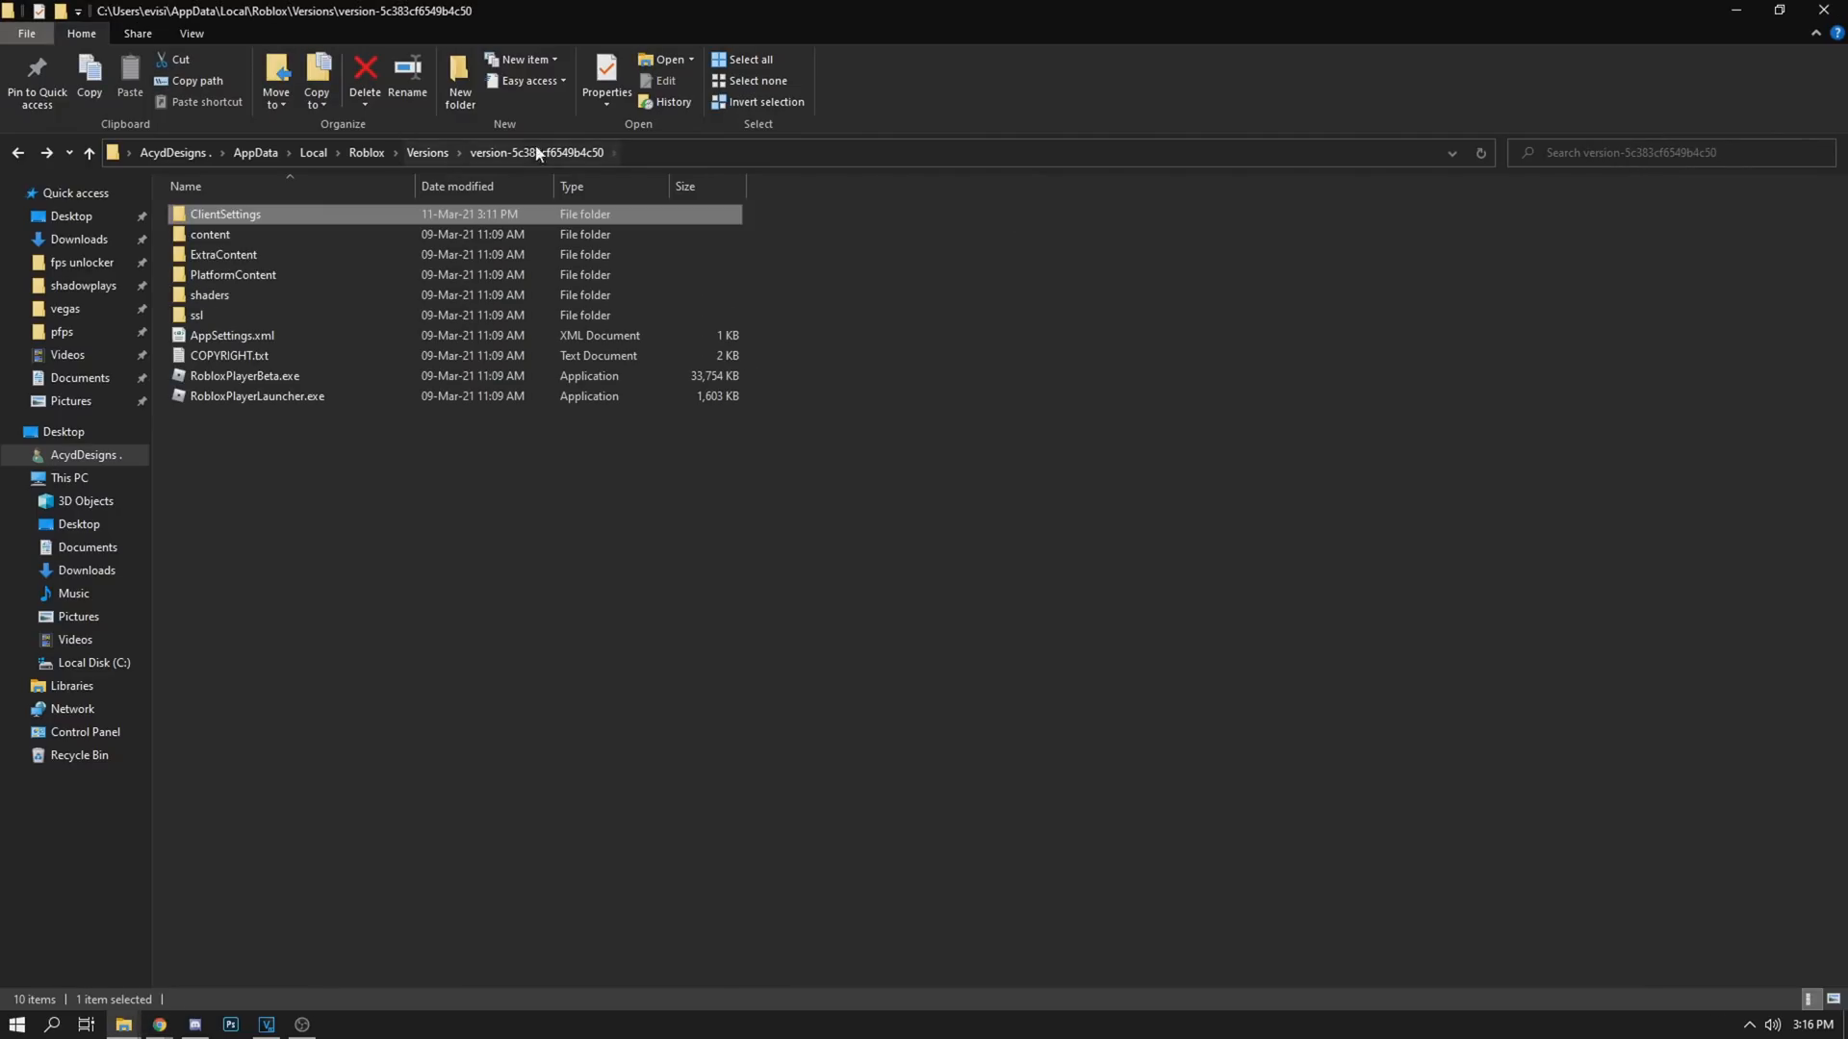
mouse_move(210, 235)
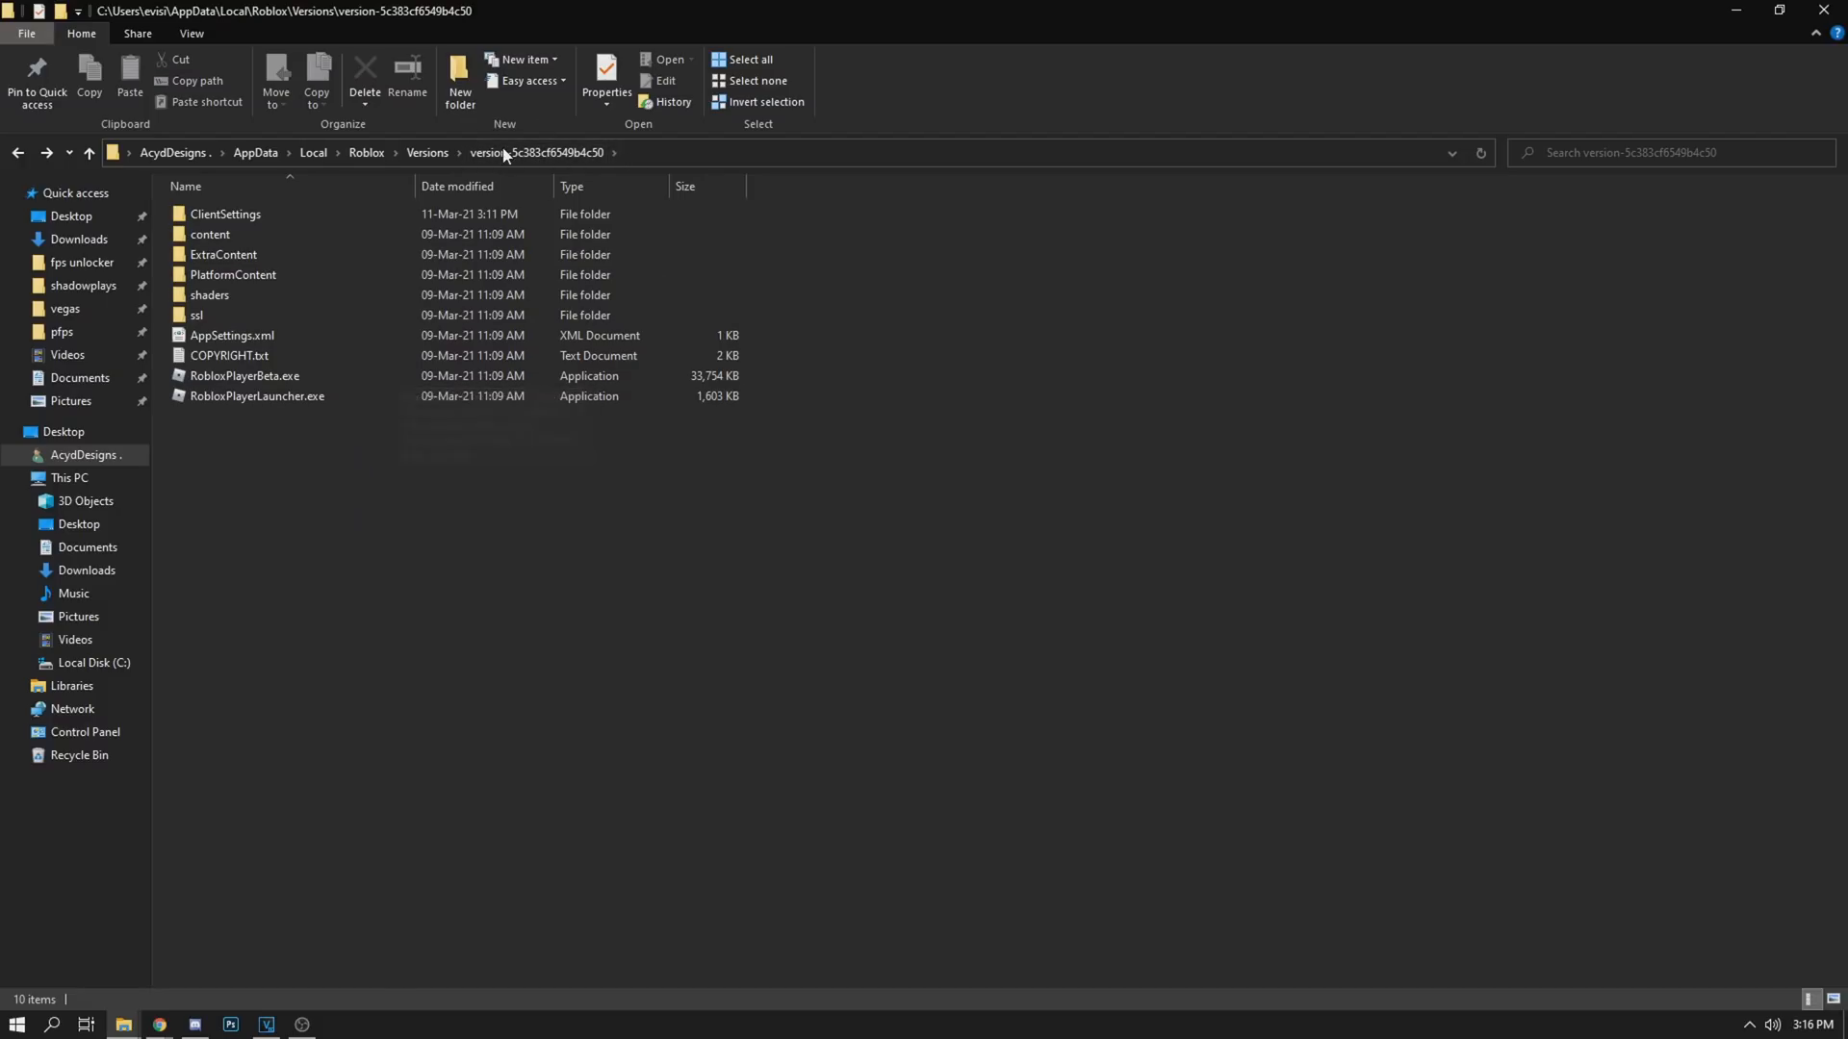
double_click(225, 213)
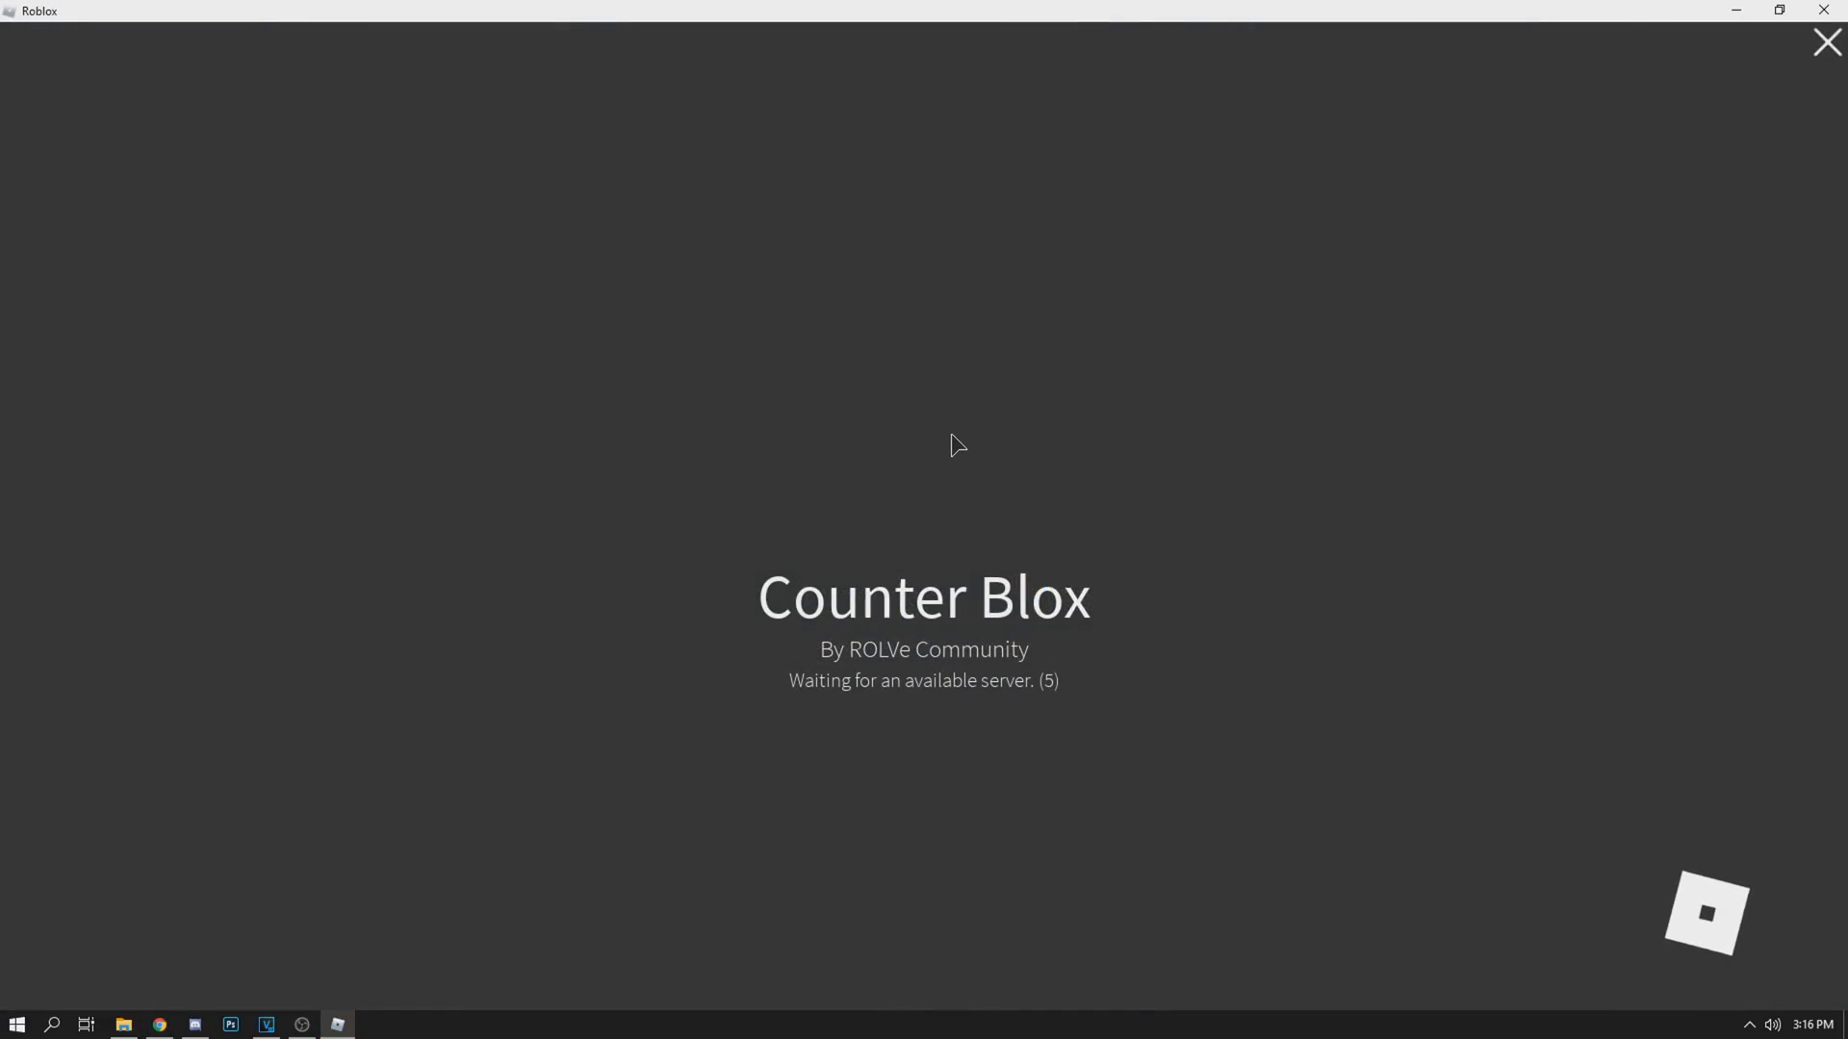
mouse_move(966, 428)
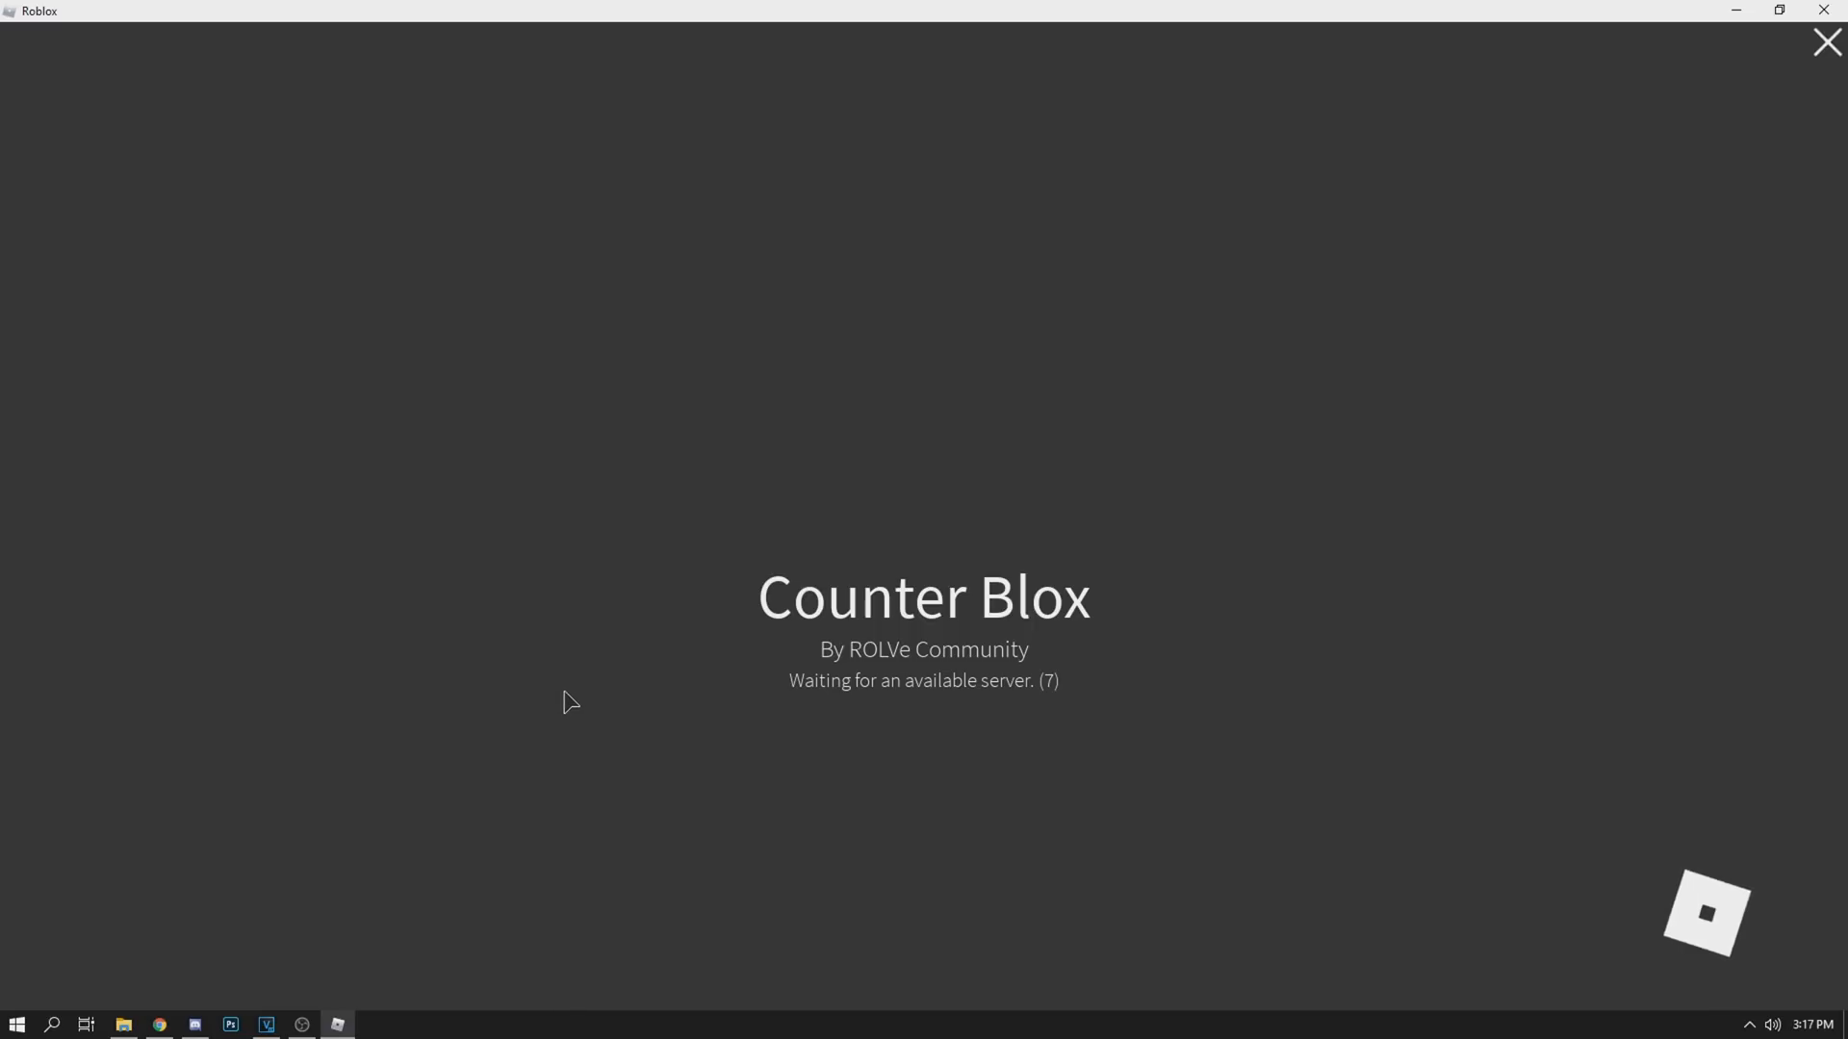
mouse_move(606, 632)
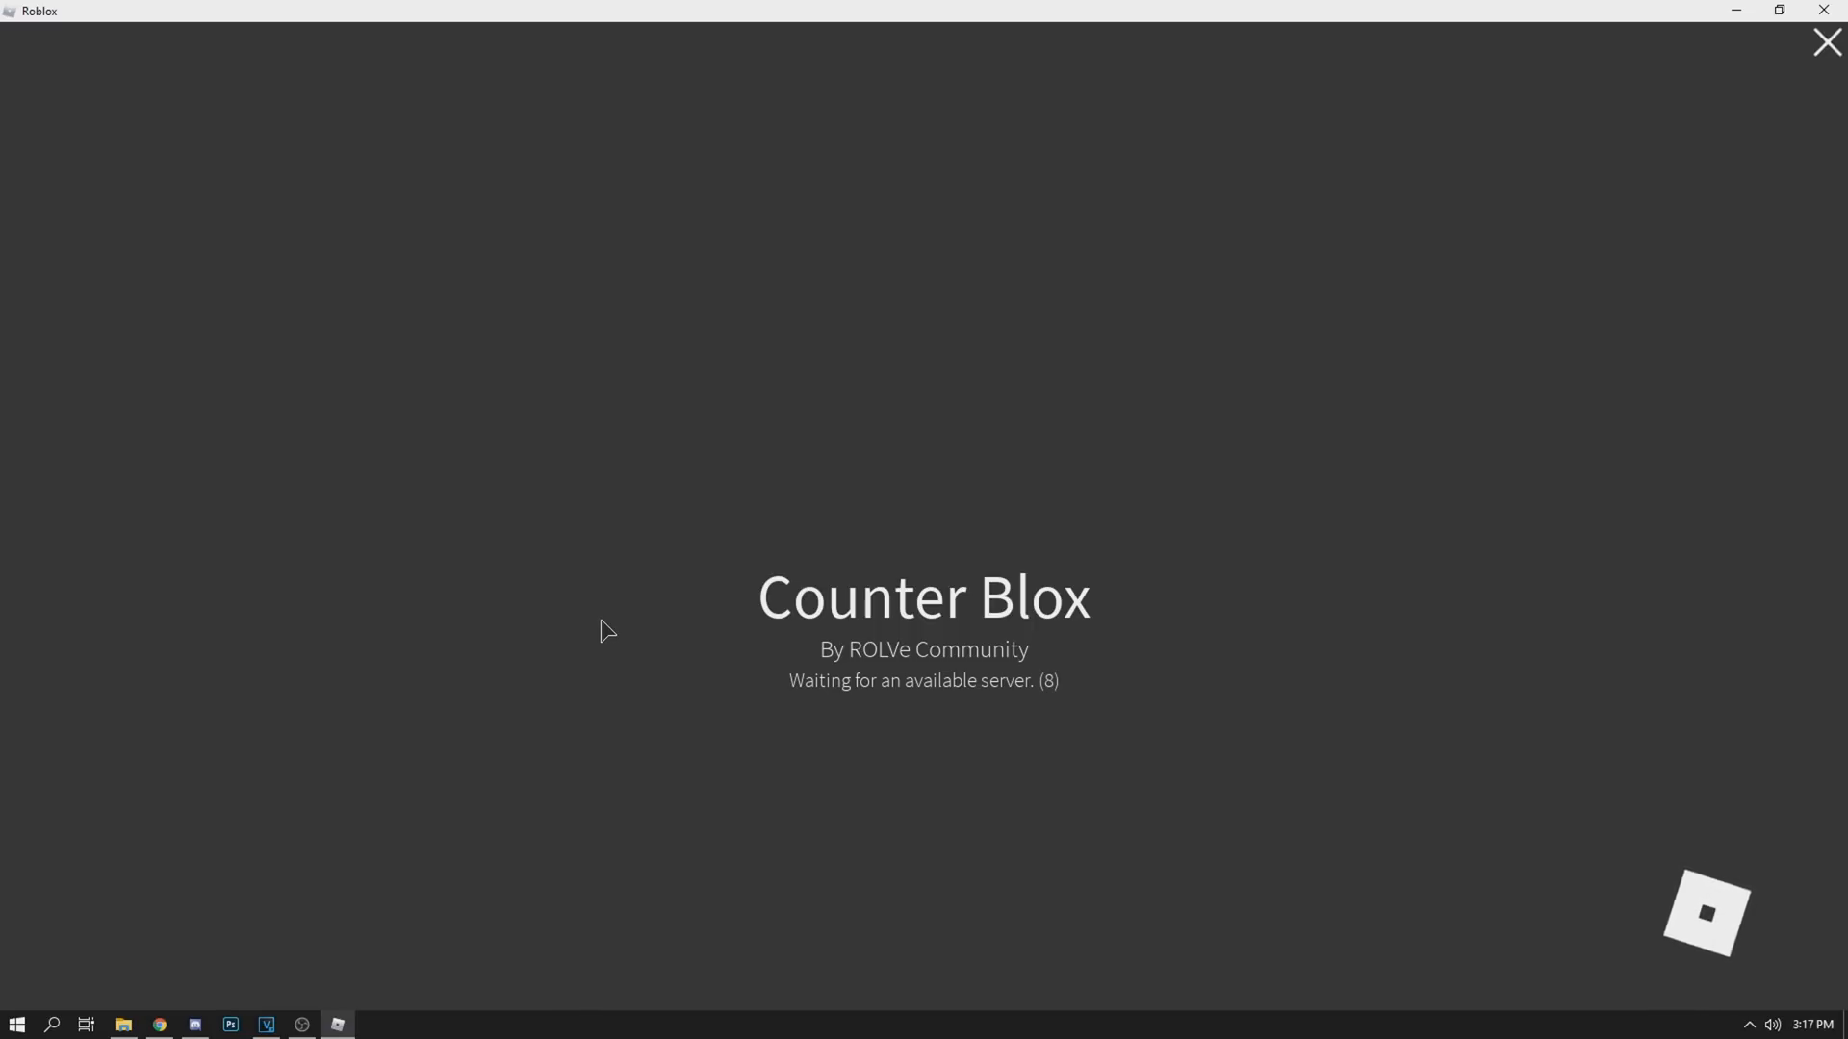
mouse_move(693, 585)
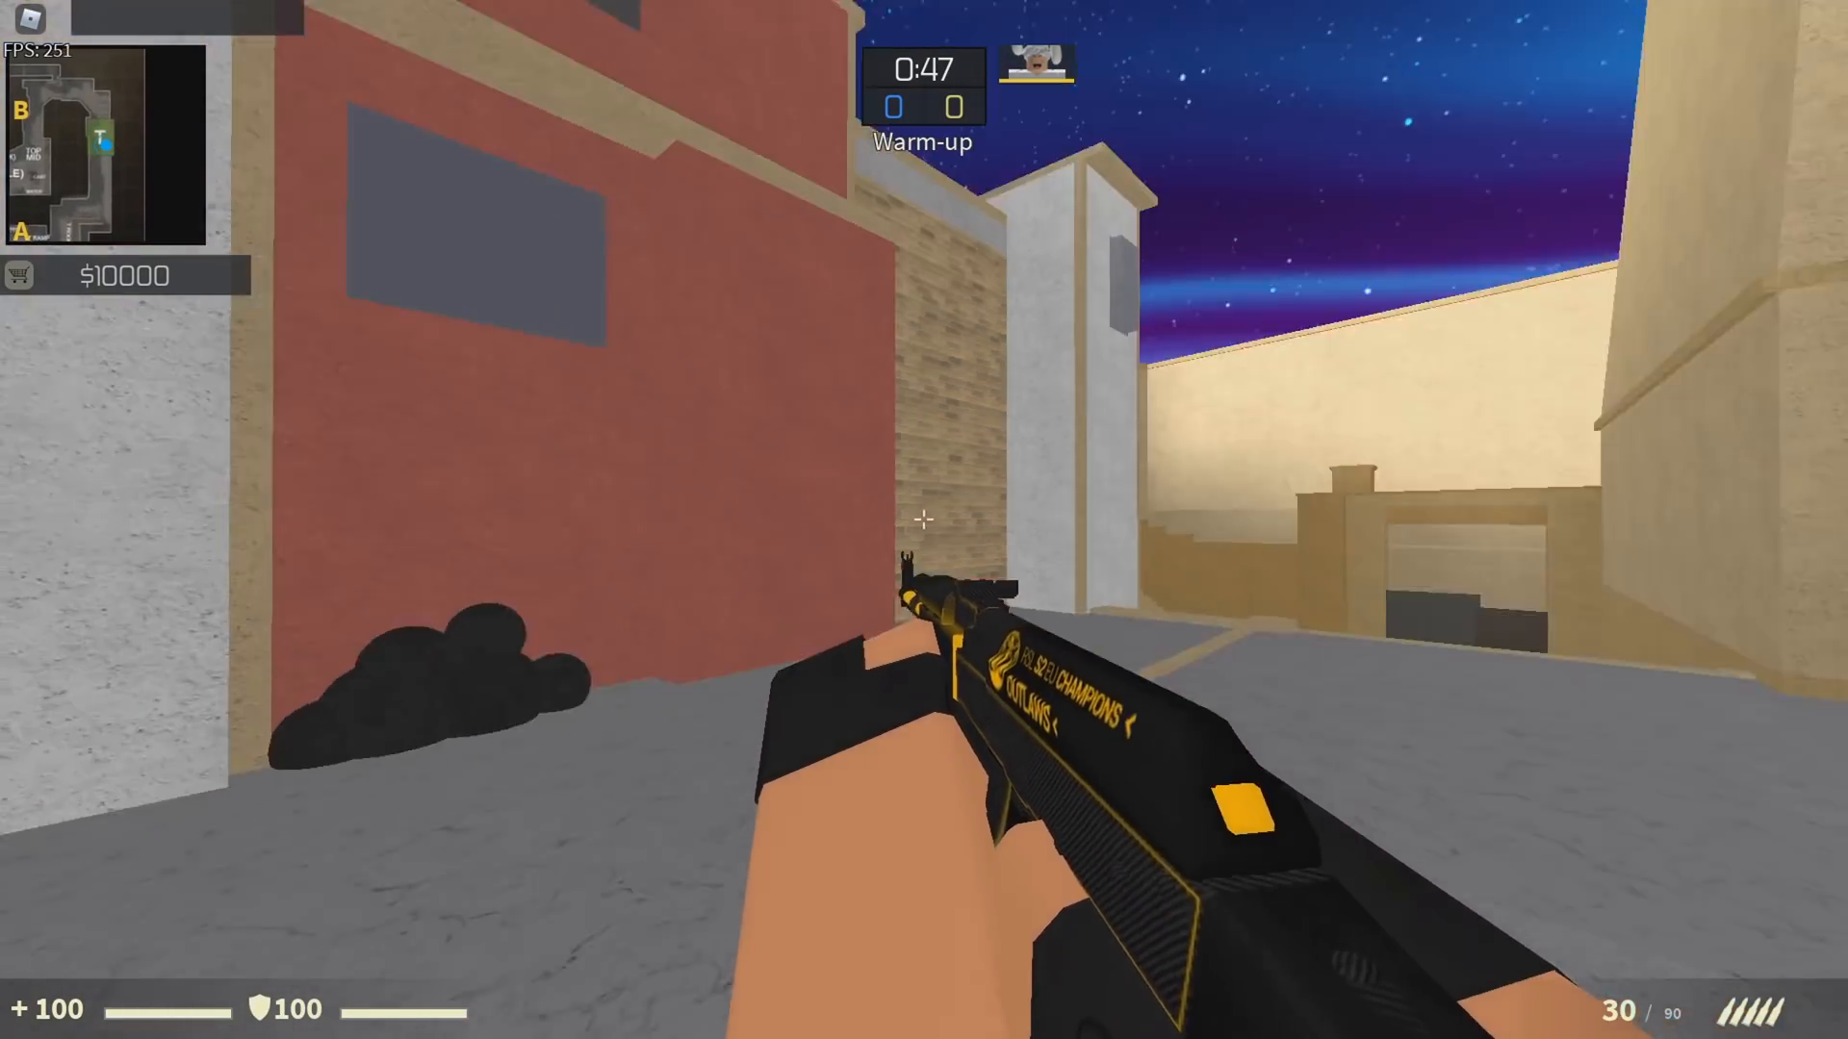
Review the game settings from the Esc menu, resume, and equip the Karambit knife with slot 3
key("Escape")
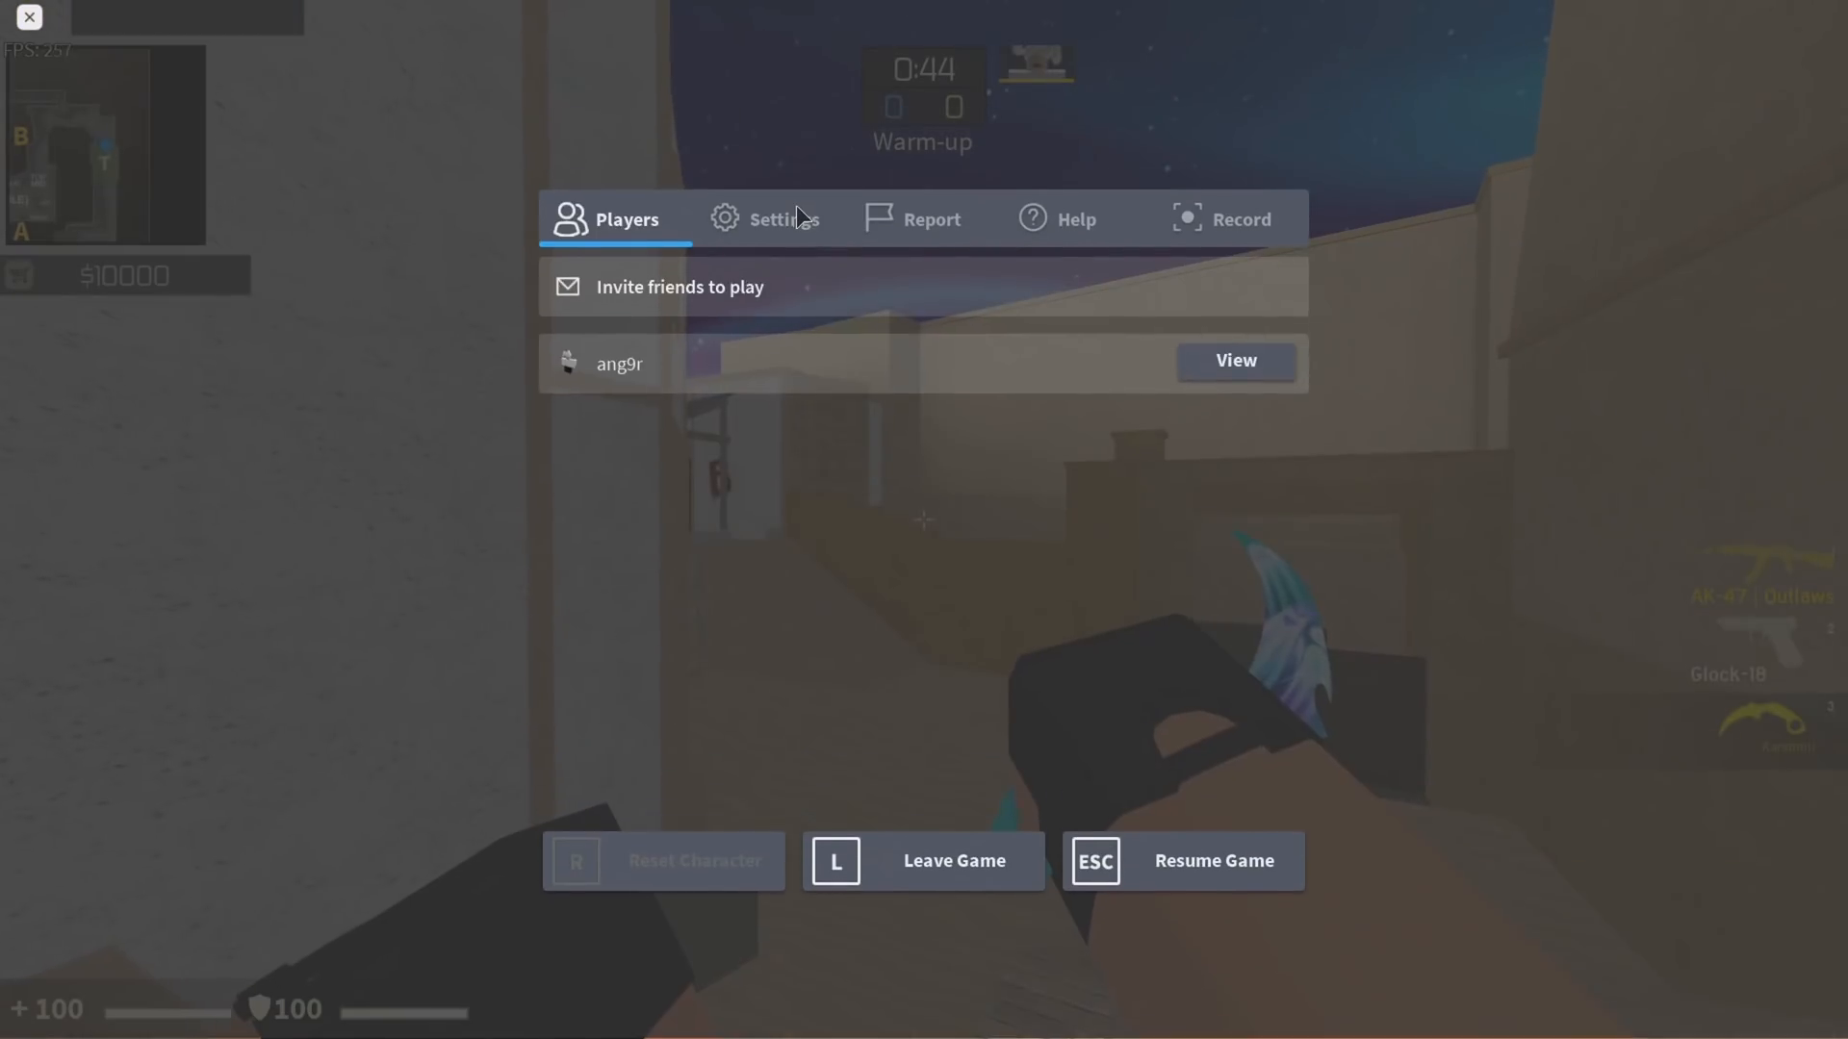
left_click(1210, 860)
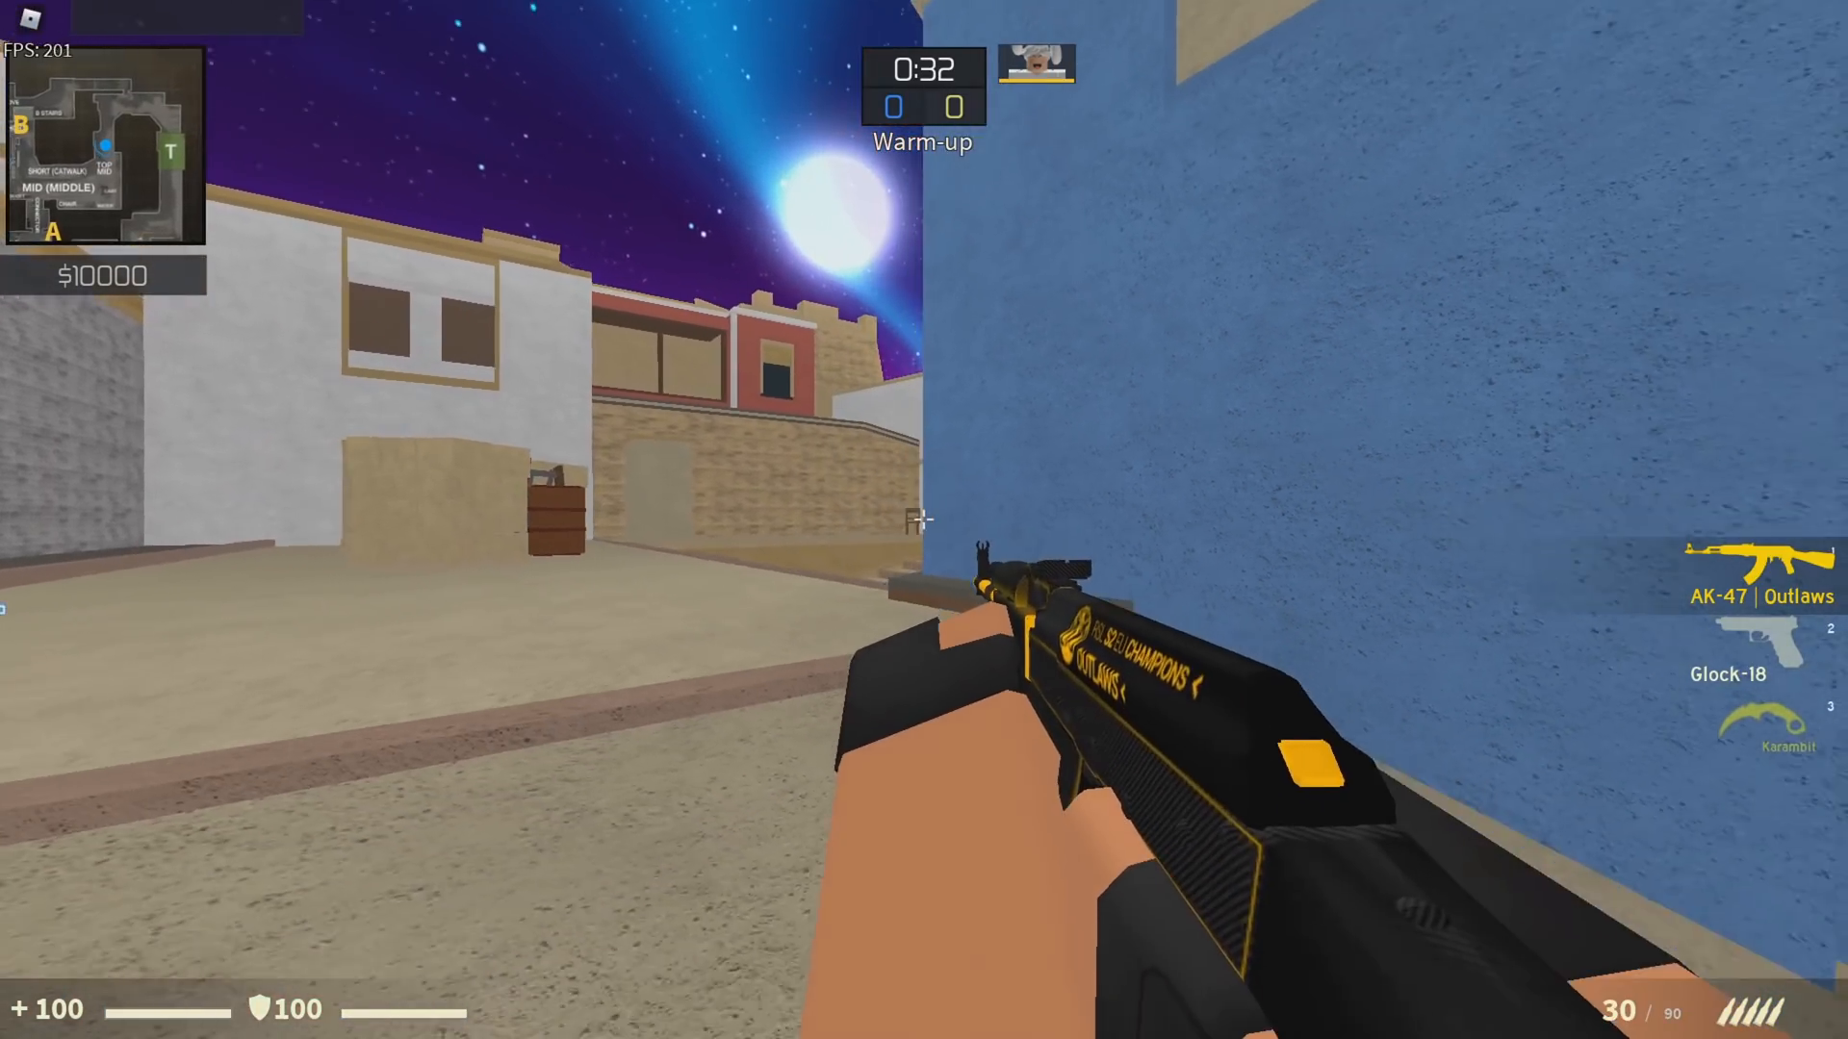
key("3")
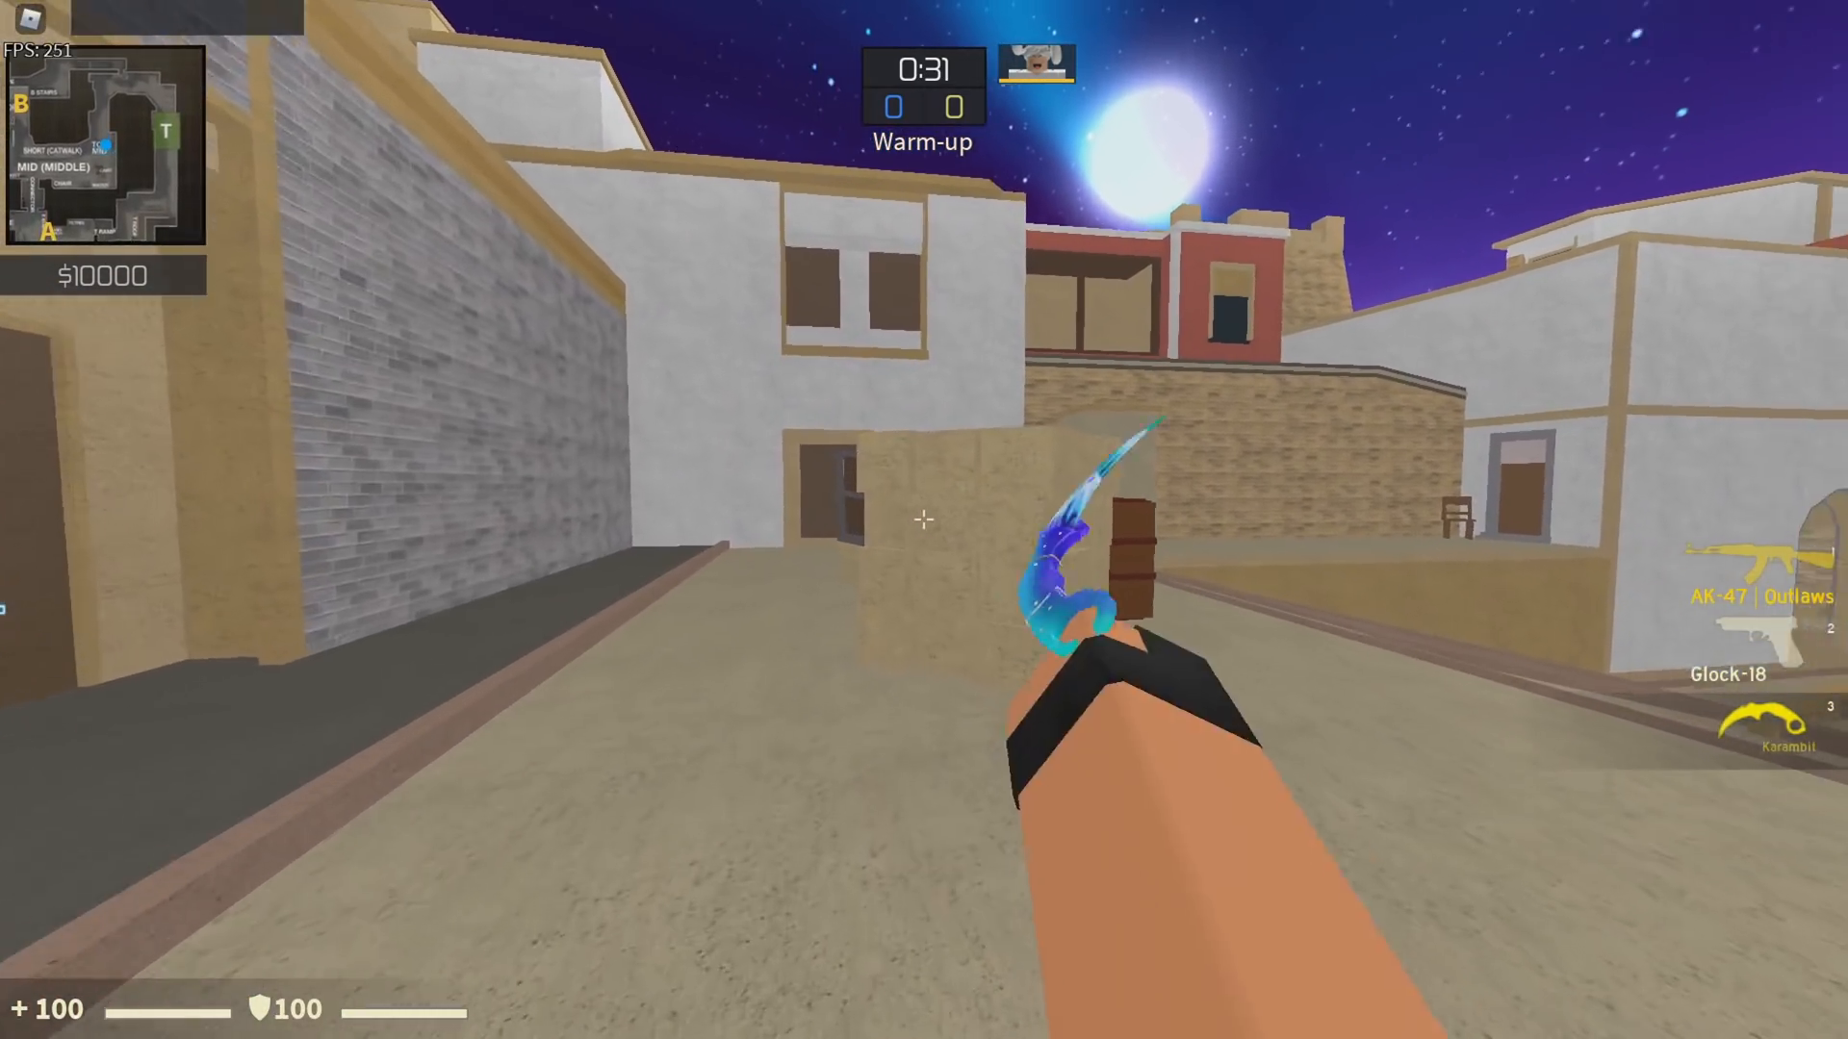